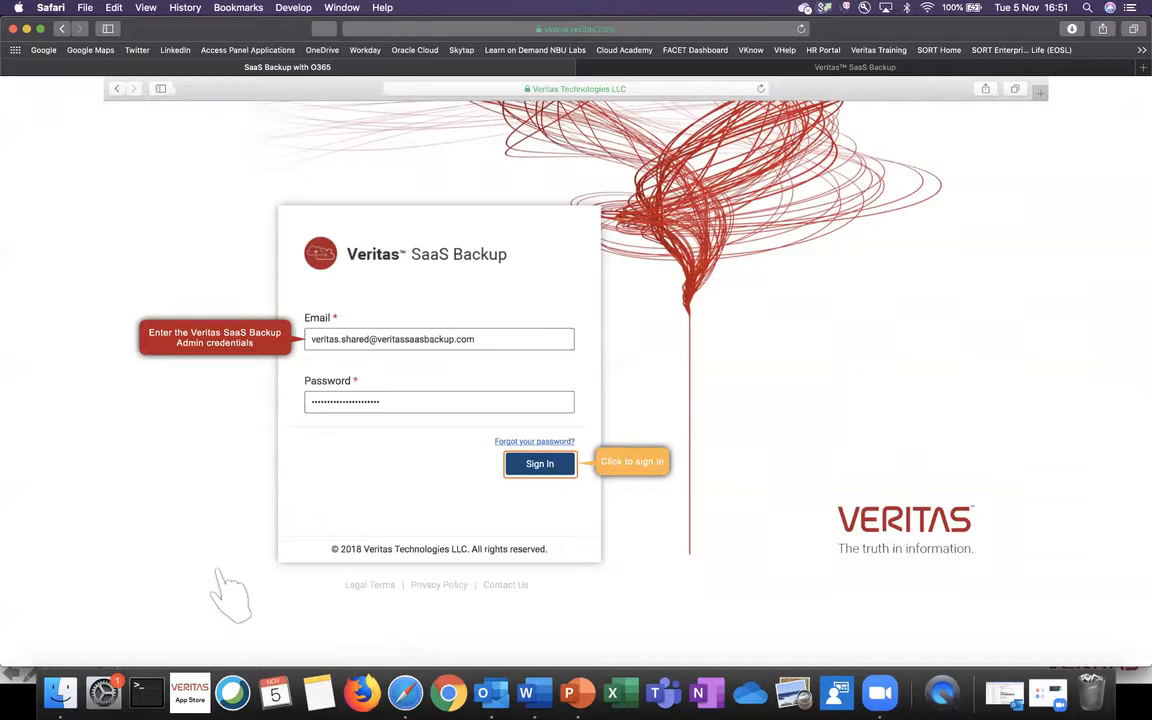
# - Sign in with the admin email and password to reach the empty Connectors page
pyautogui.click(540, 464)
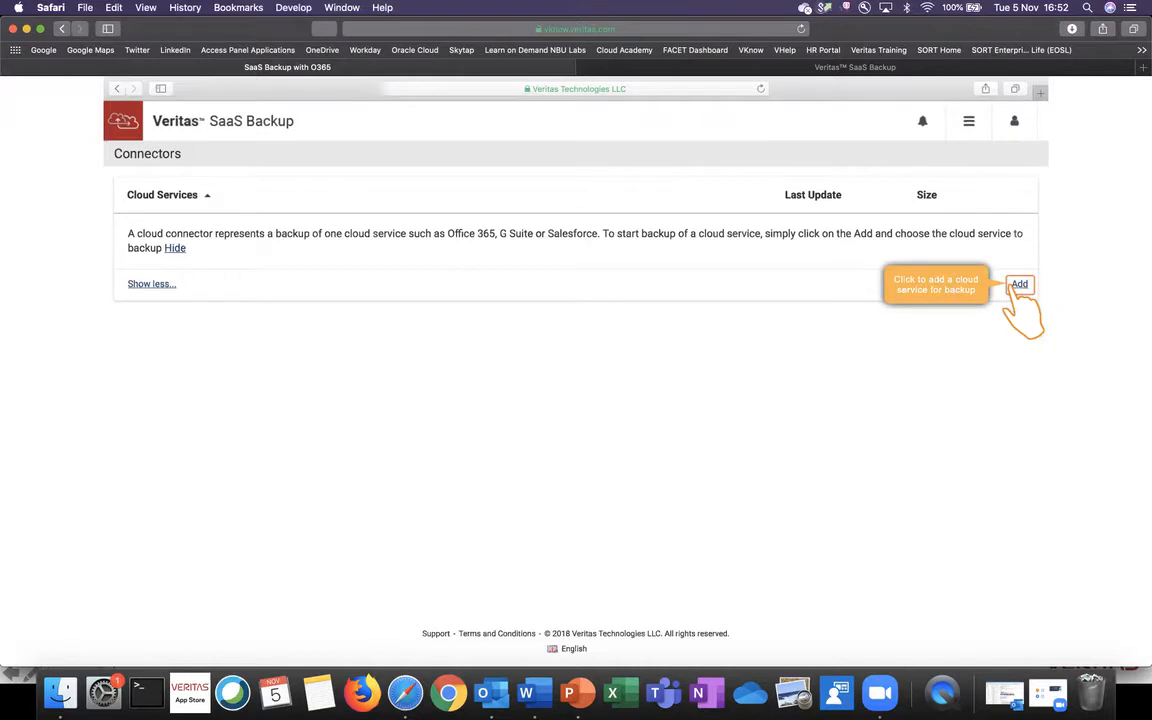
# - Add a new Office 365 Admin connector named Office 365 Backup
pyautogui.click(1020, 284)
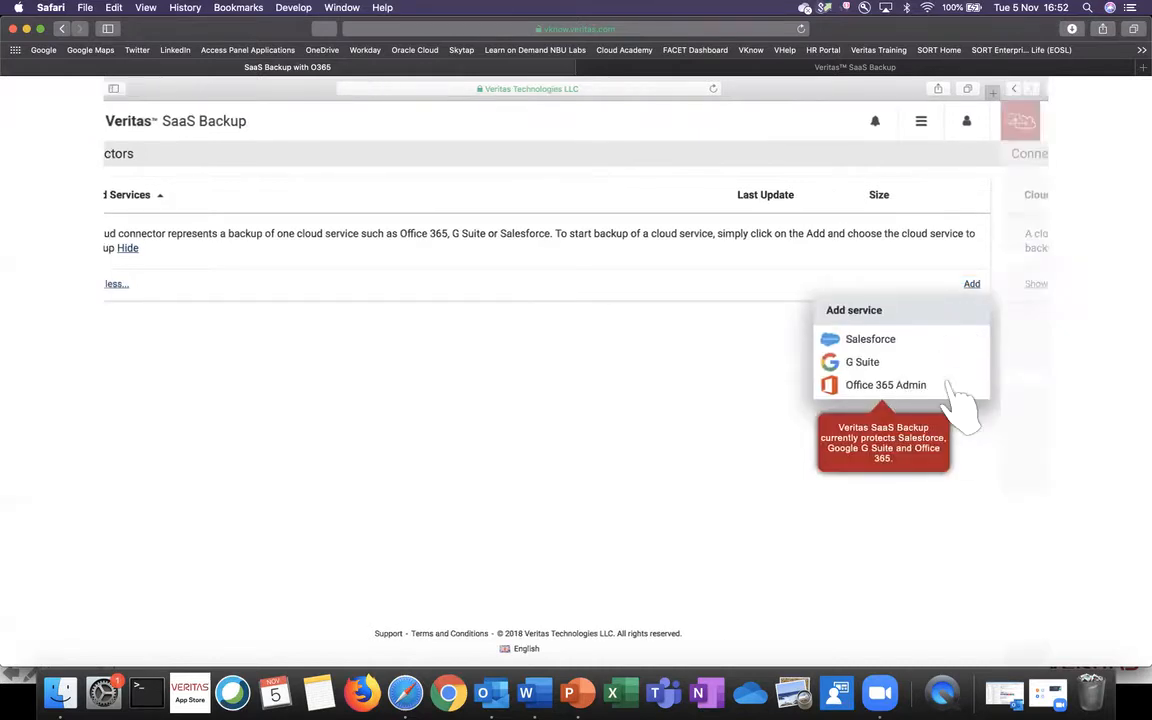
pyautogui.click(884, 384)
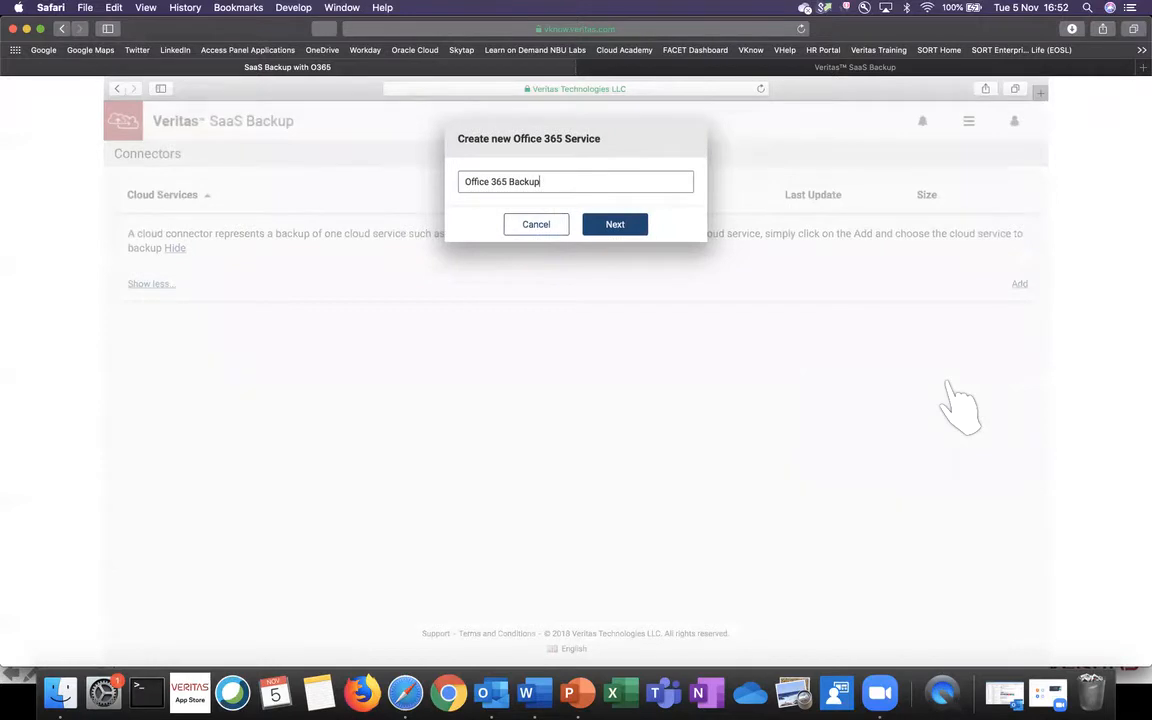
pyautogui.click(616, 224)
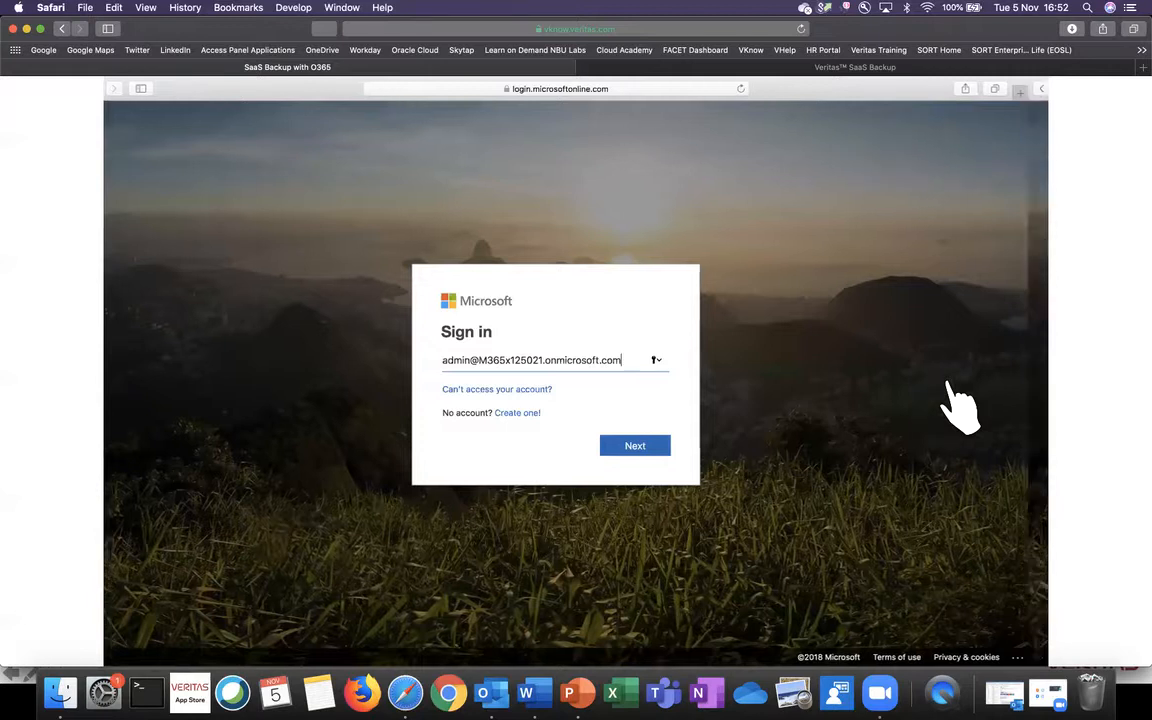
# - Authorise the connector by signing in with the Microsoft tenant admin account
pyautogui.click(636, 444)
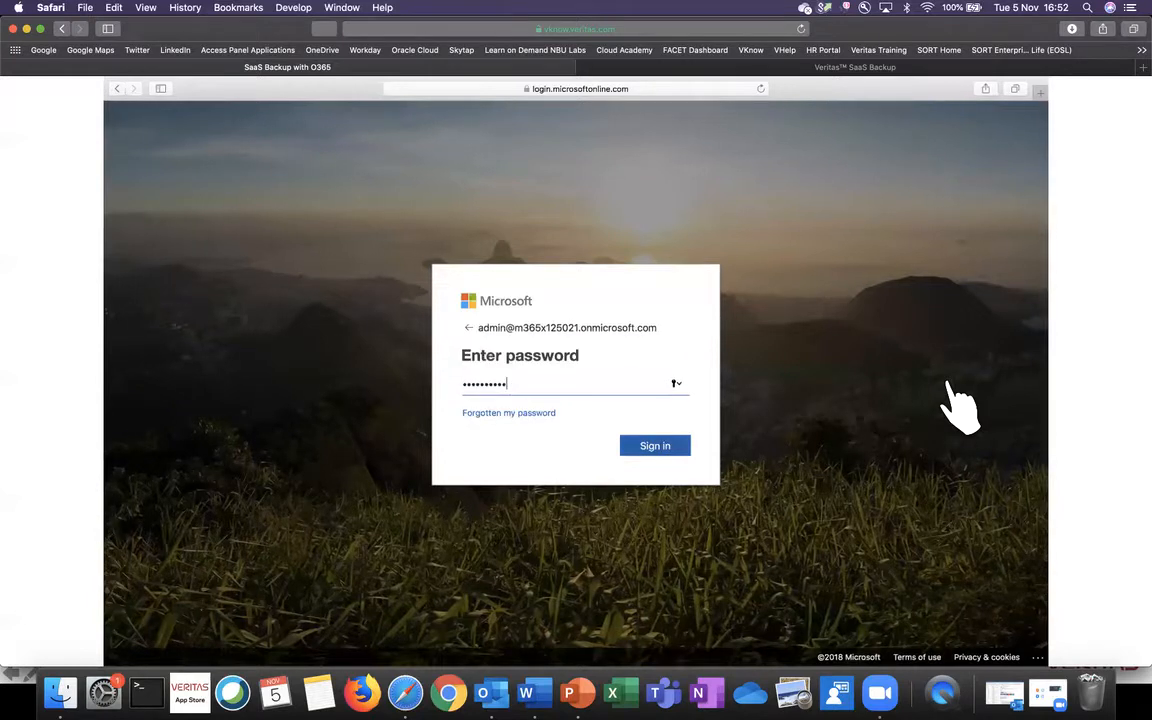
pyautogui.click(654, 444)
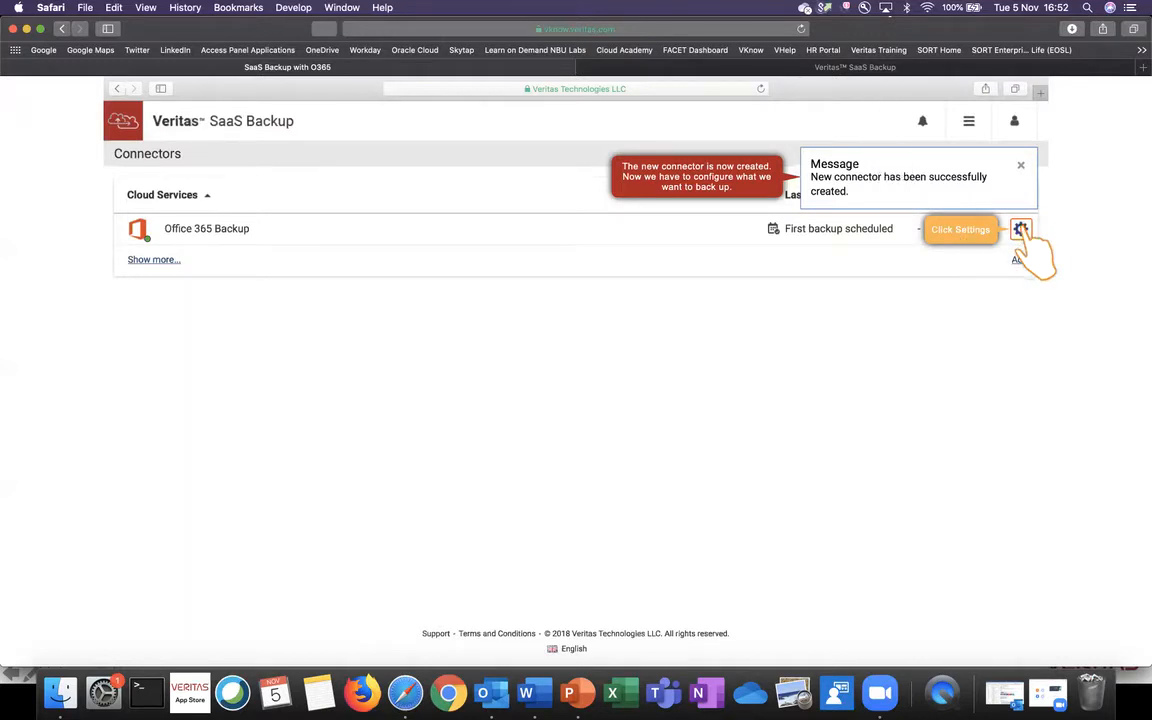
# - Choose Configure connector from the Office 365 Demo connector's gear menu
pyautogui.click(1020, 228)
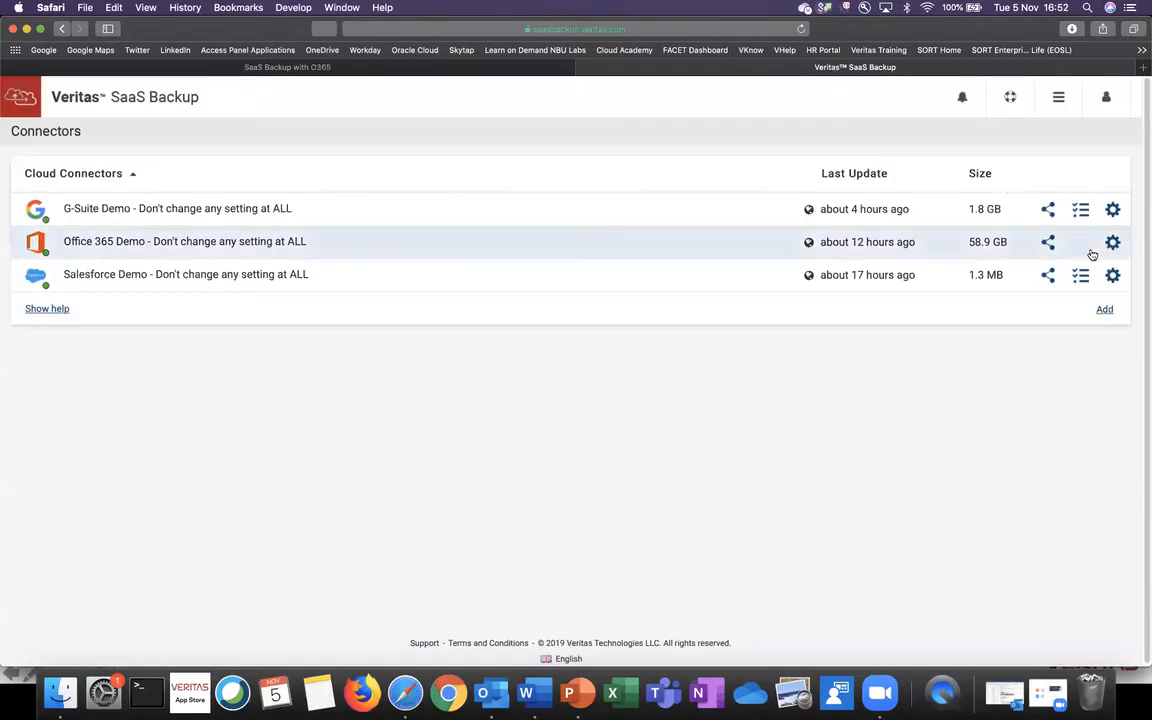
pyautogui.click(1112, 240)
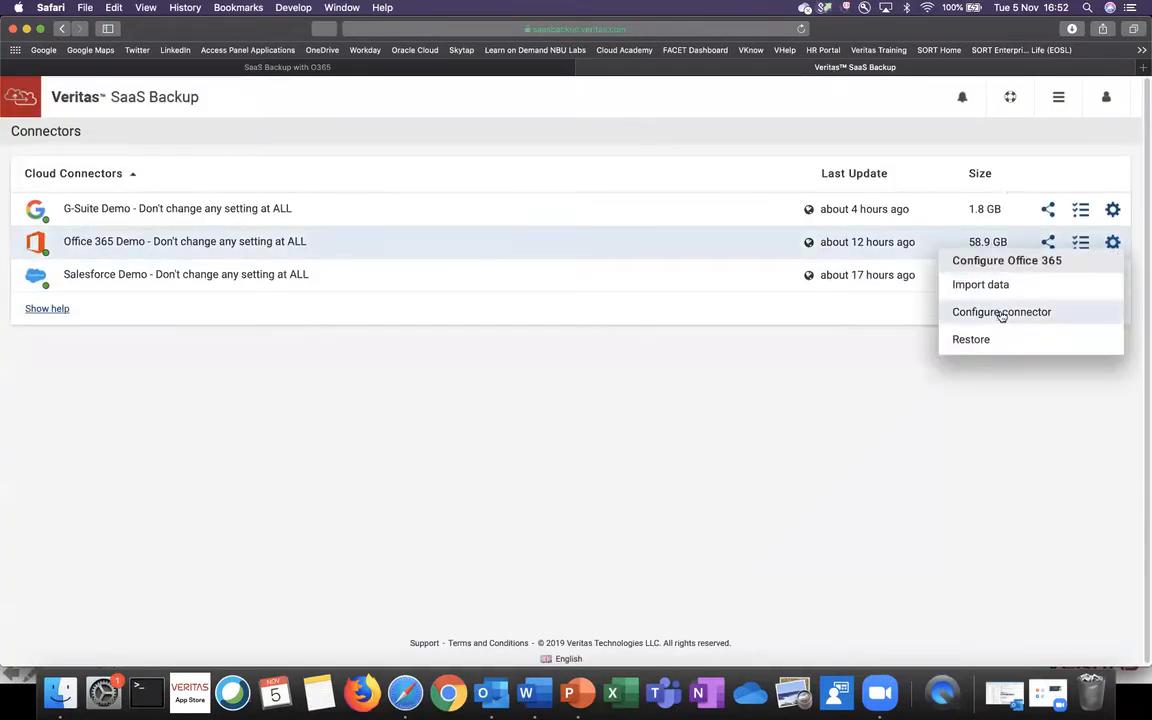
pyautogui.click(1000, 312)
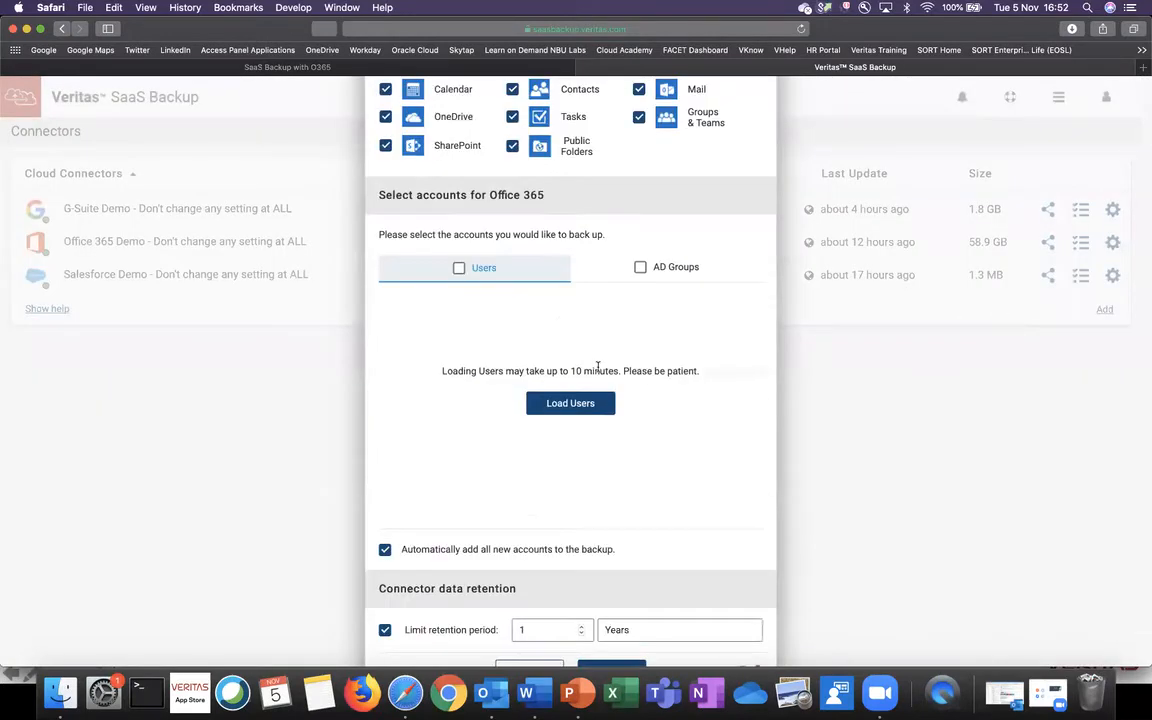
# - Load the tenant's user accounts, check the retention period units, then cancel without saving
pyautogui.click(570, 404)
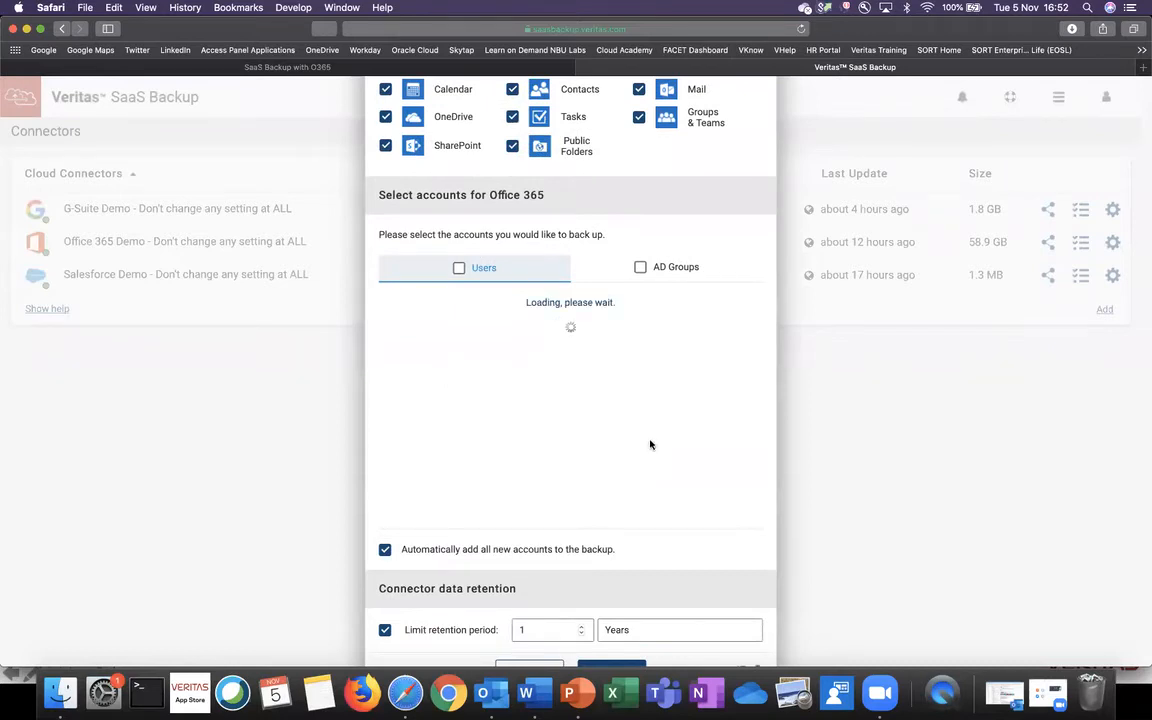
pyautogui.click(476, 268)
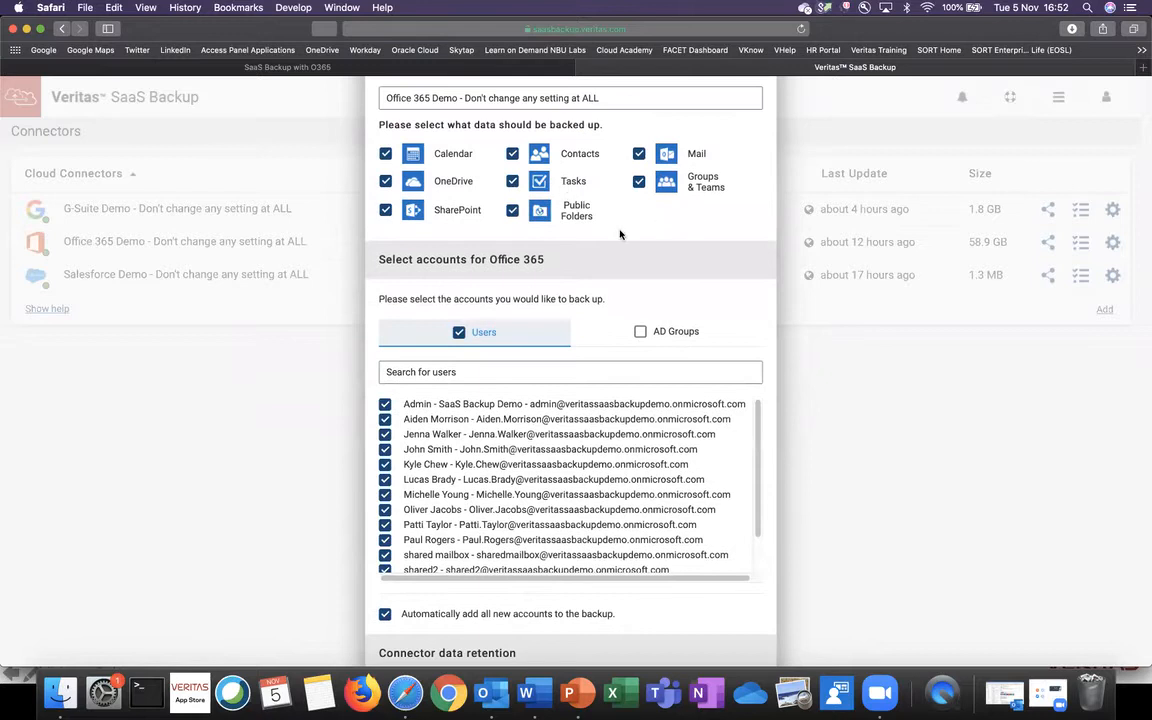
pyautogui.moveTo(620, 248)
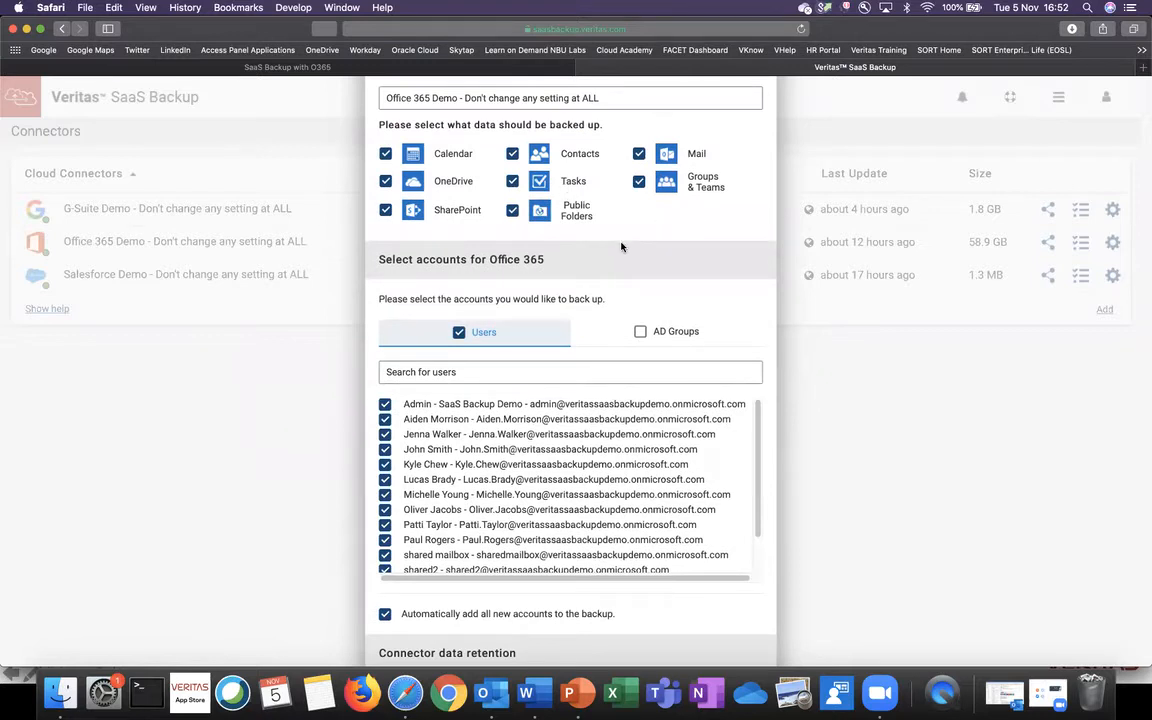
pyautogui.scroll(-3)
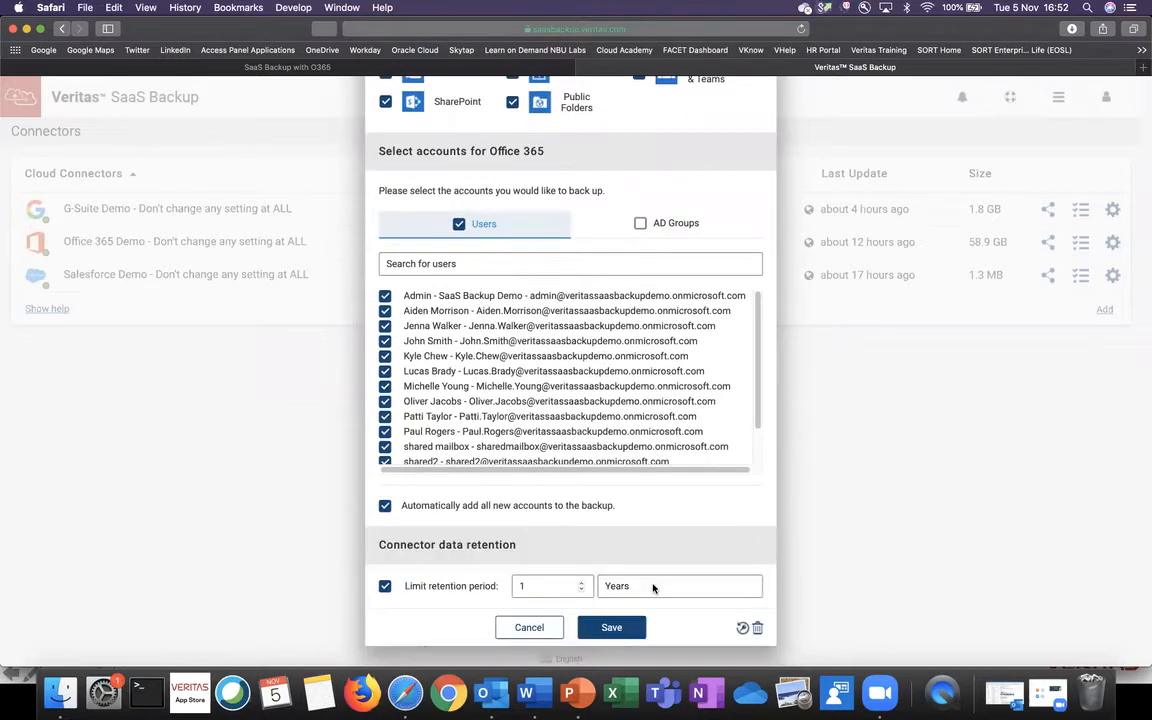
pyautogui.moveTo(660, 576)
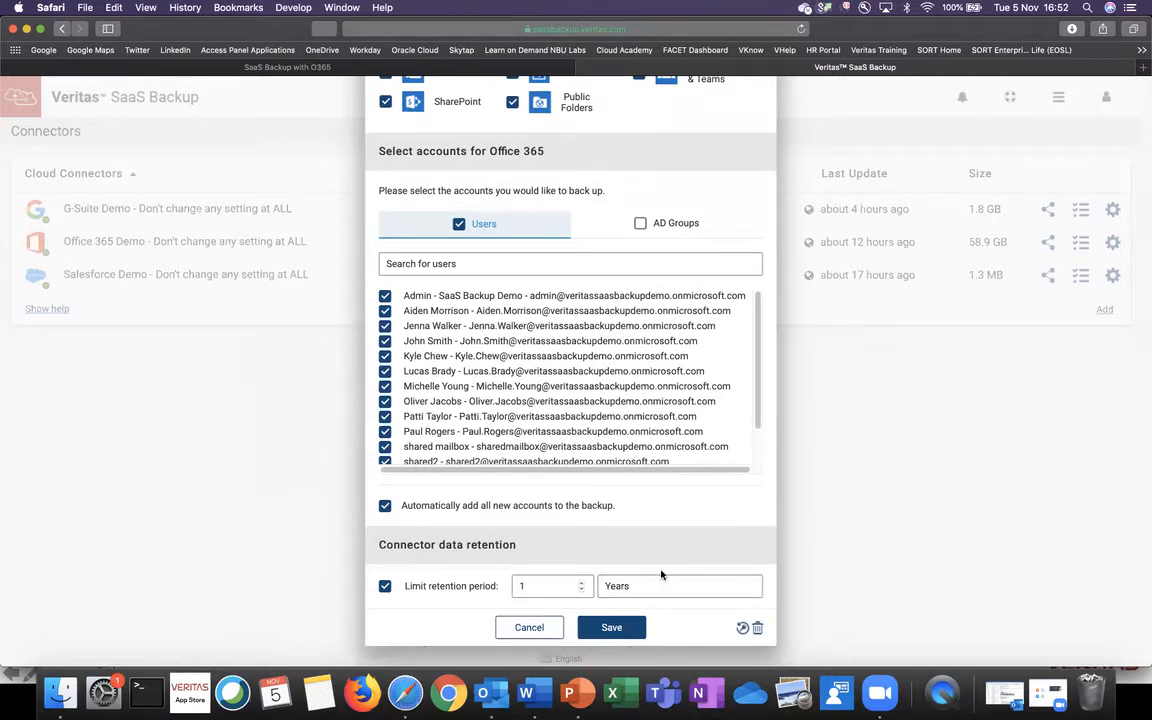
pyautogui.moveTo(630, 526)
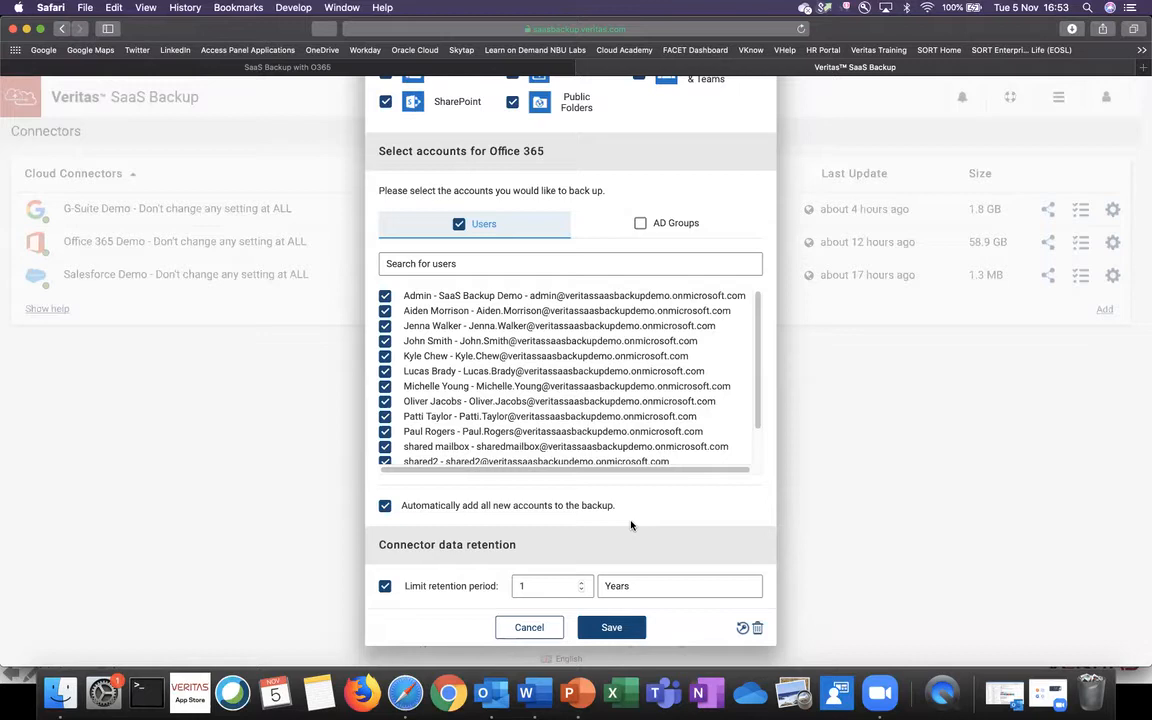
pyautogui.click(680, 584)
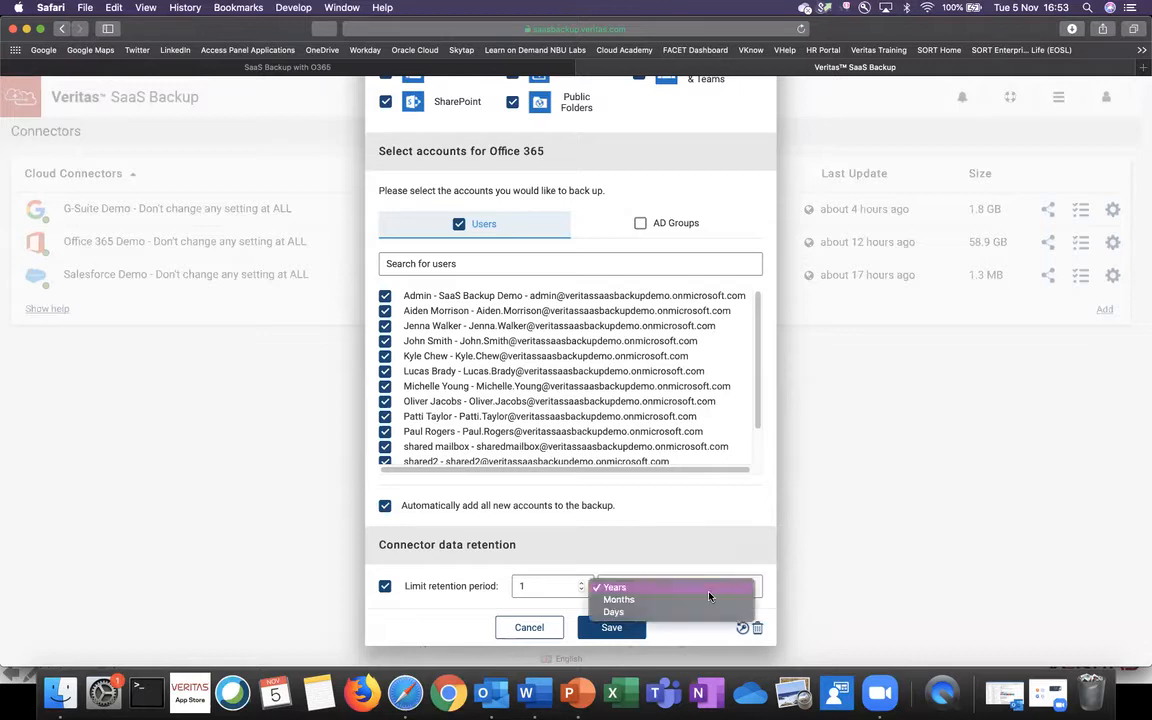
pyautogui.moveTo(720, 580)
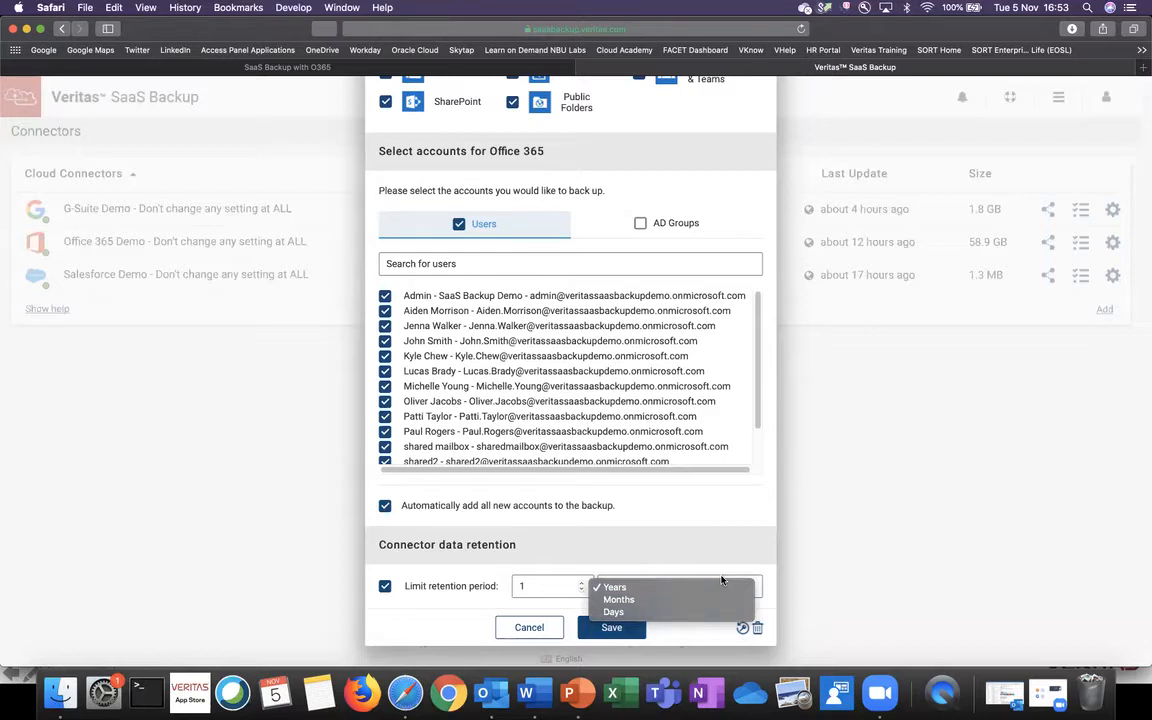
pyautogui.moveTo(528, 628)
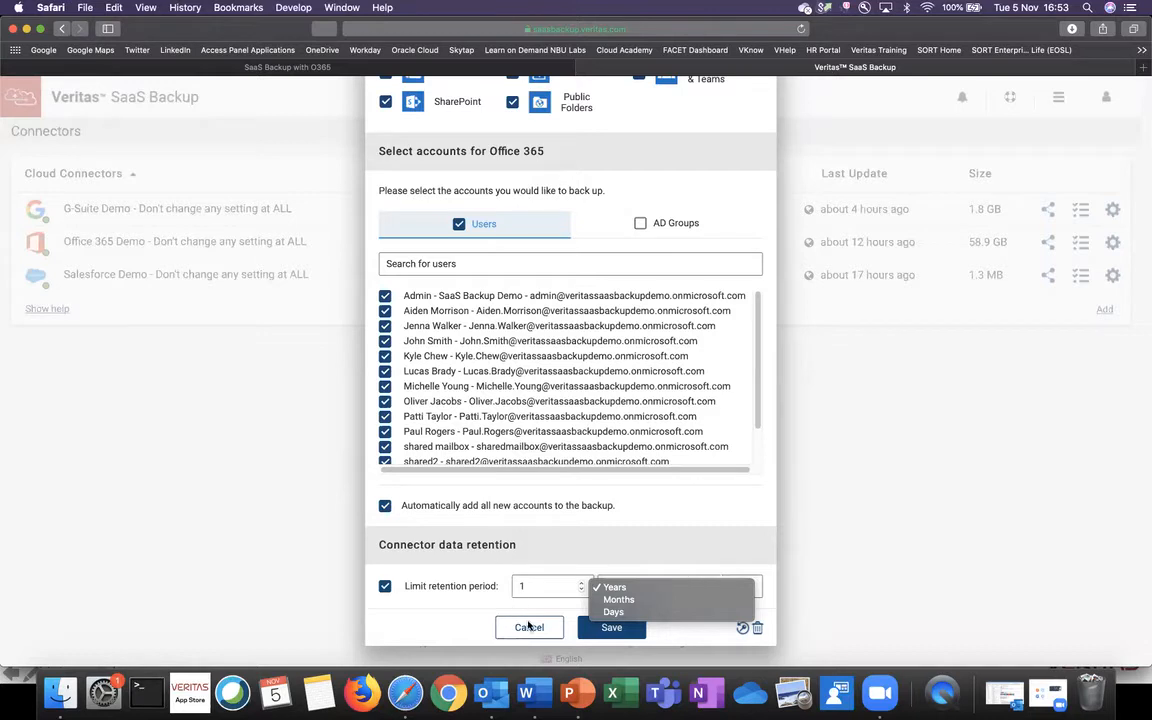
pyautogui.click(528, 628)
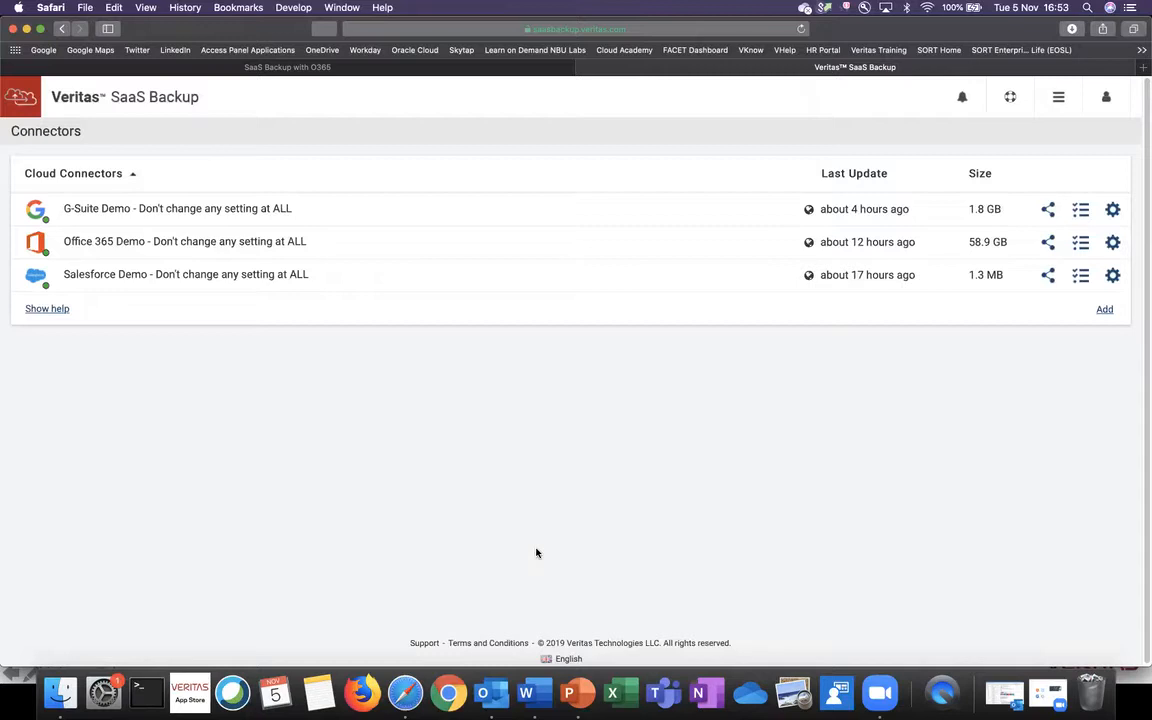
pyautogui.moveTo(448, 352)
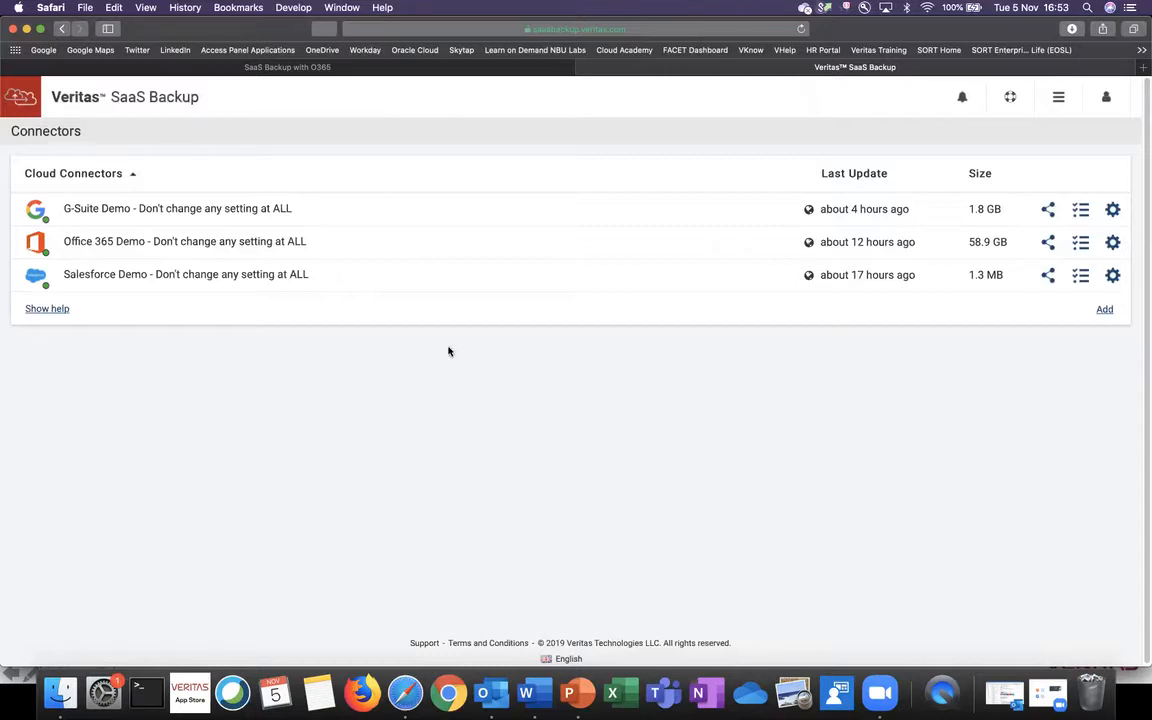
pyautogui.click(184, 240)
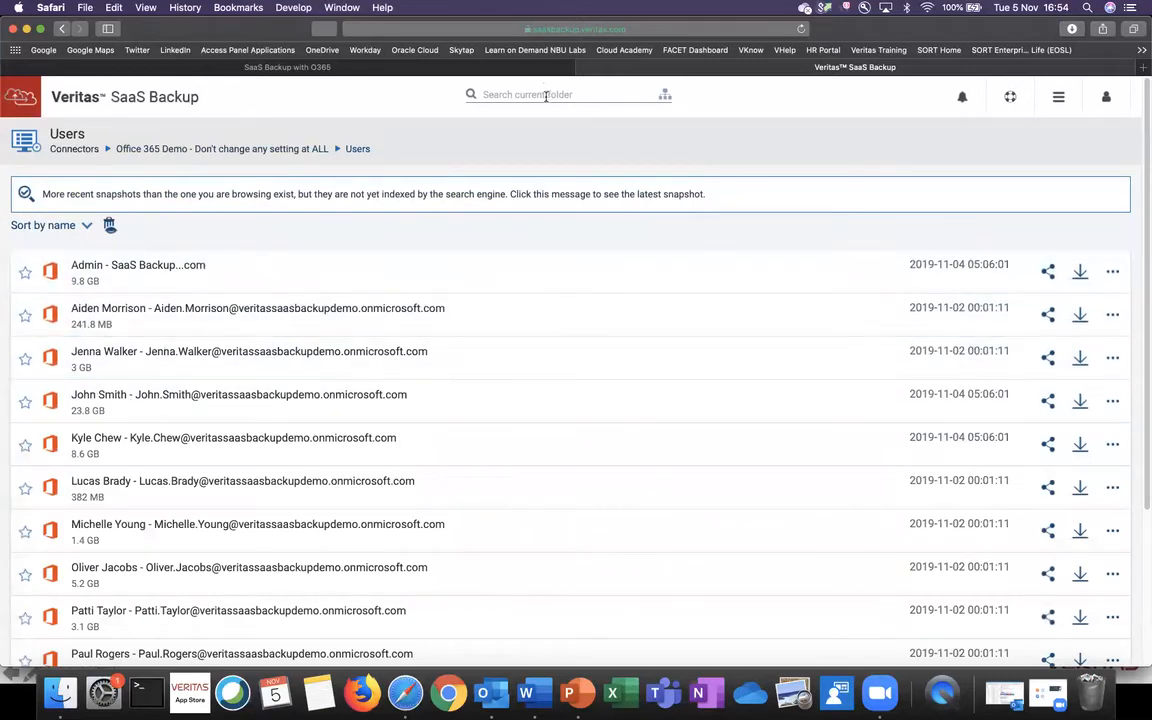
pyautogui.write('patti')
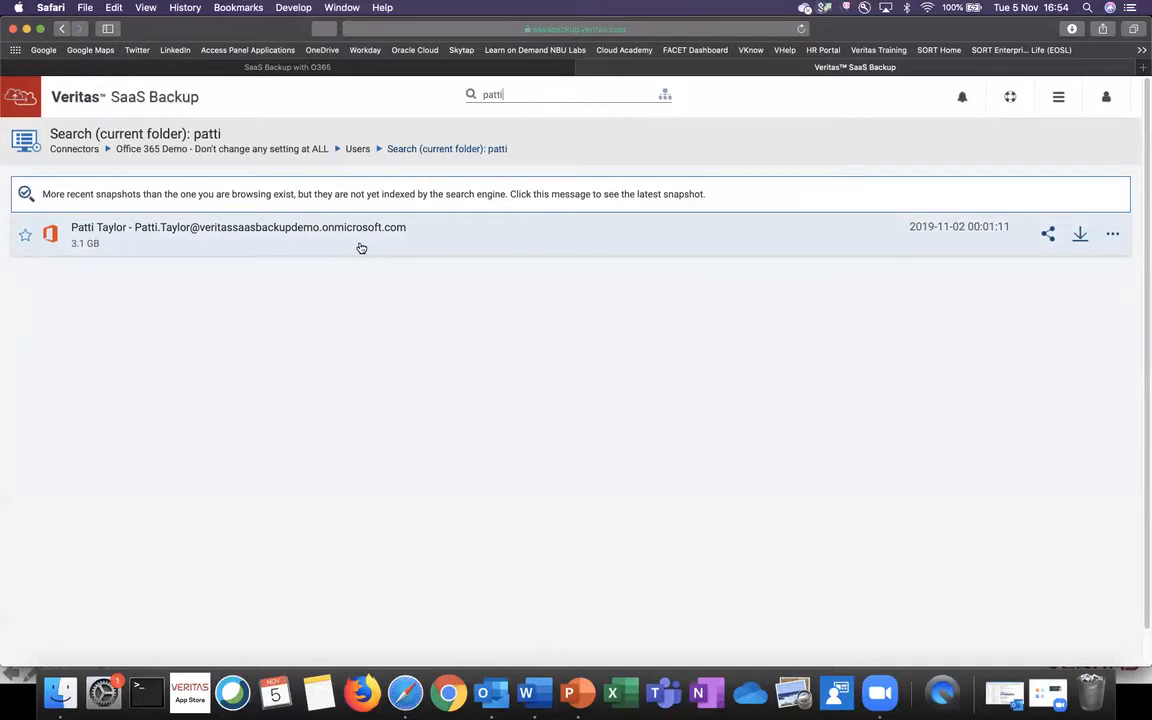
pyautogui.moveTo(444, 240)
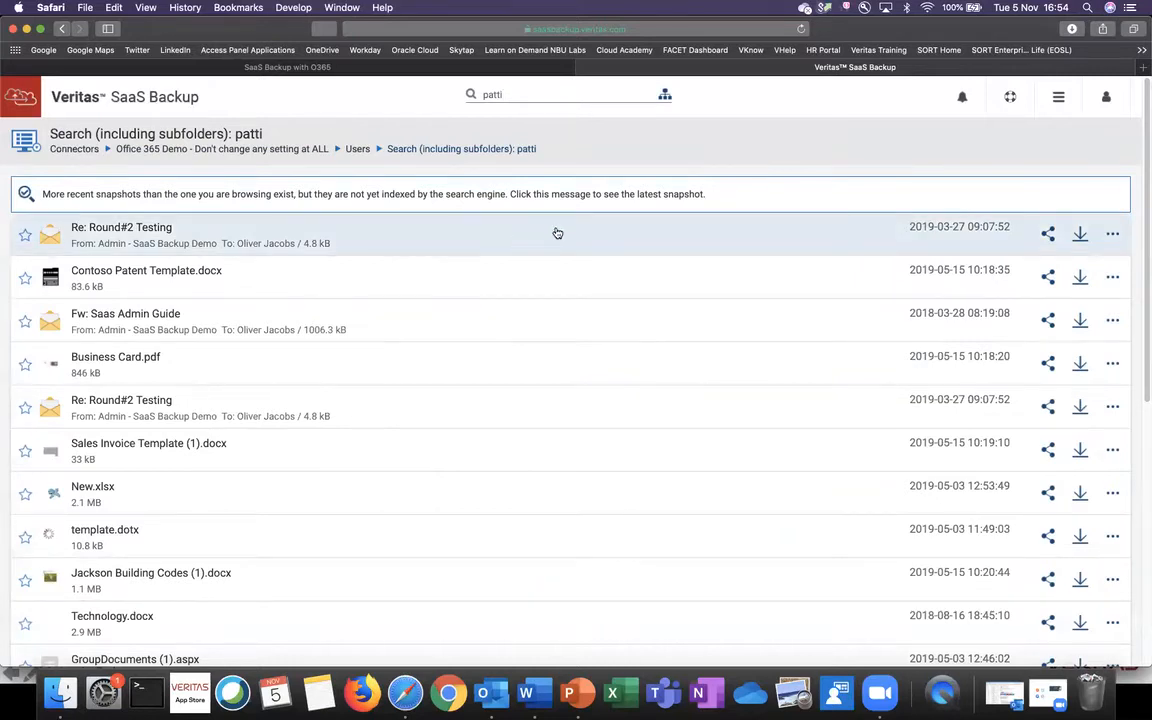
pyautogui.moveTo(418, 280)
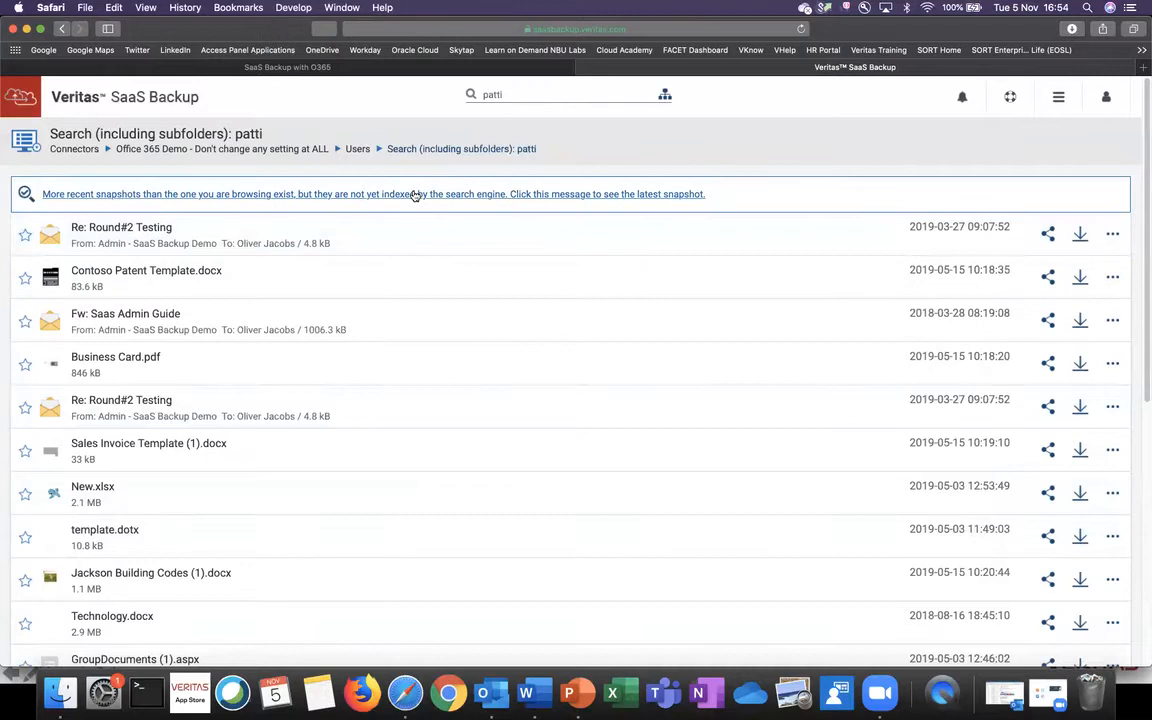
pyautogui.click(356, 148)
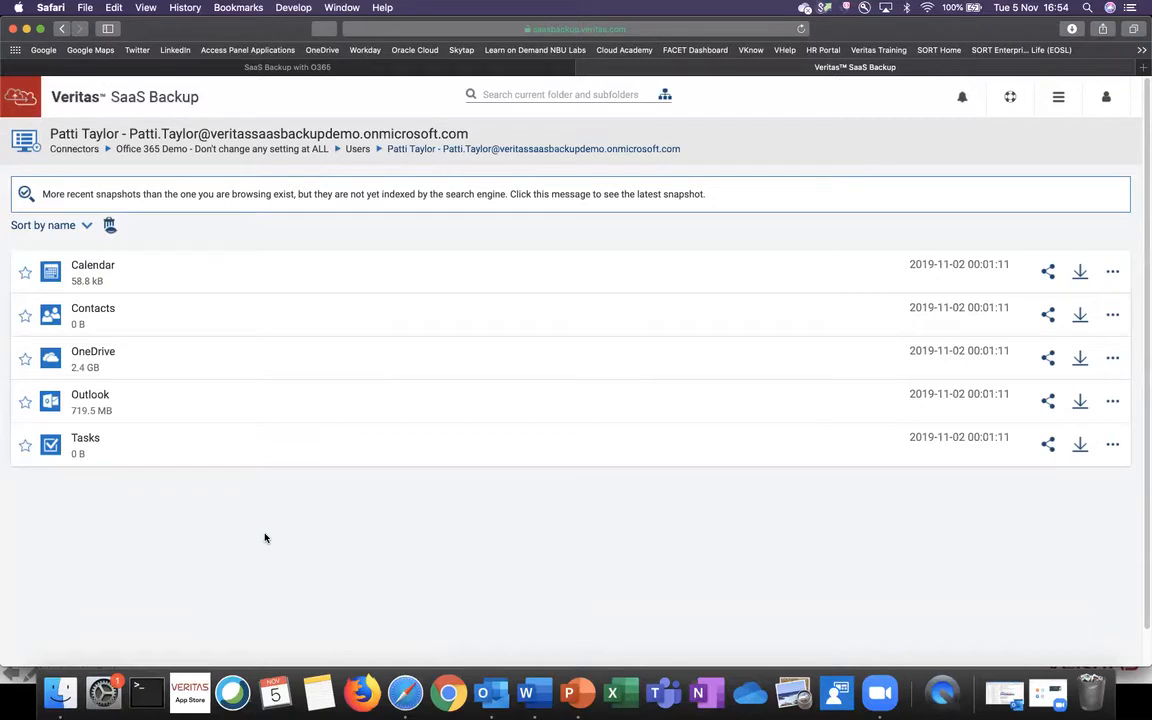
pyautogui.moveTo(248, 452)
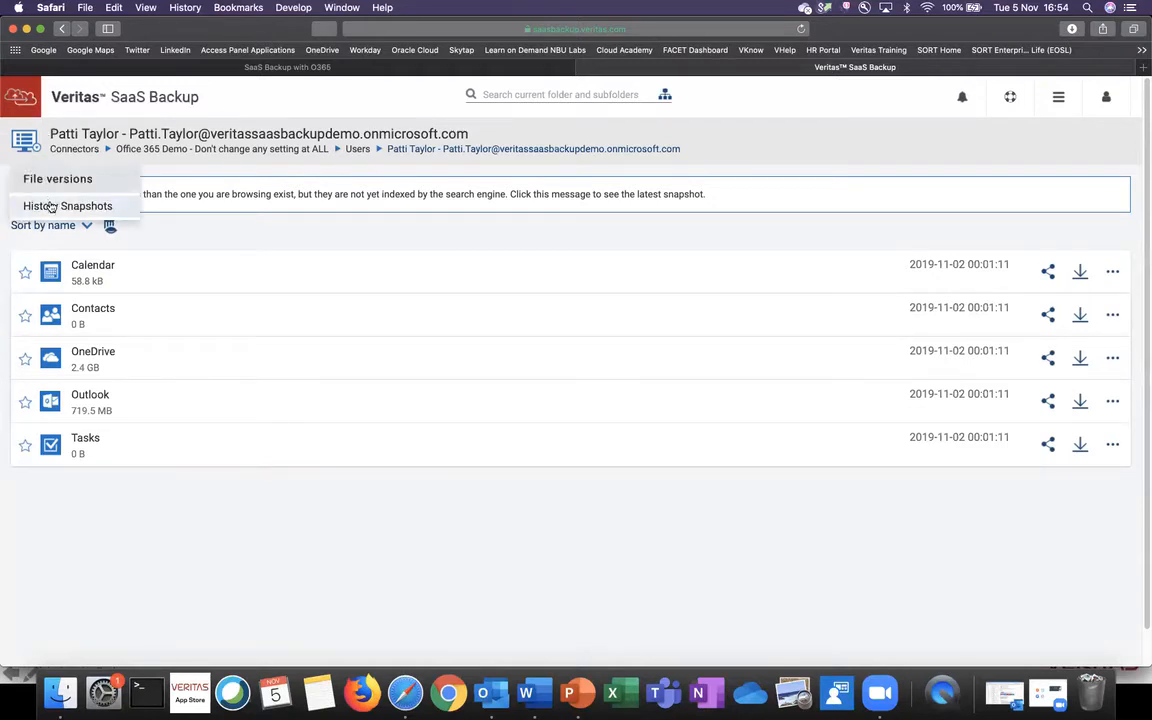
# - From History Snapshots, load one of the two snapshots taken 4 days ago
pyautogui.click(68, 206)
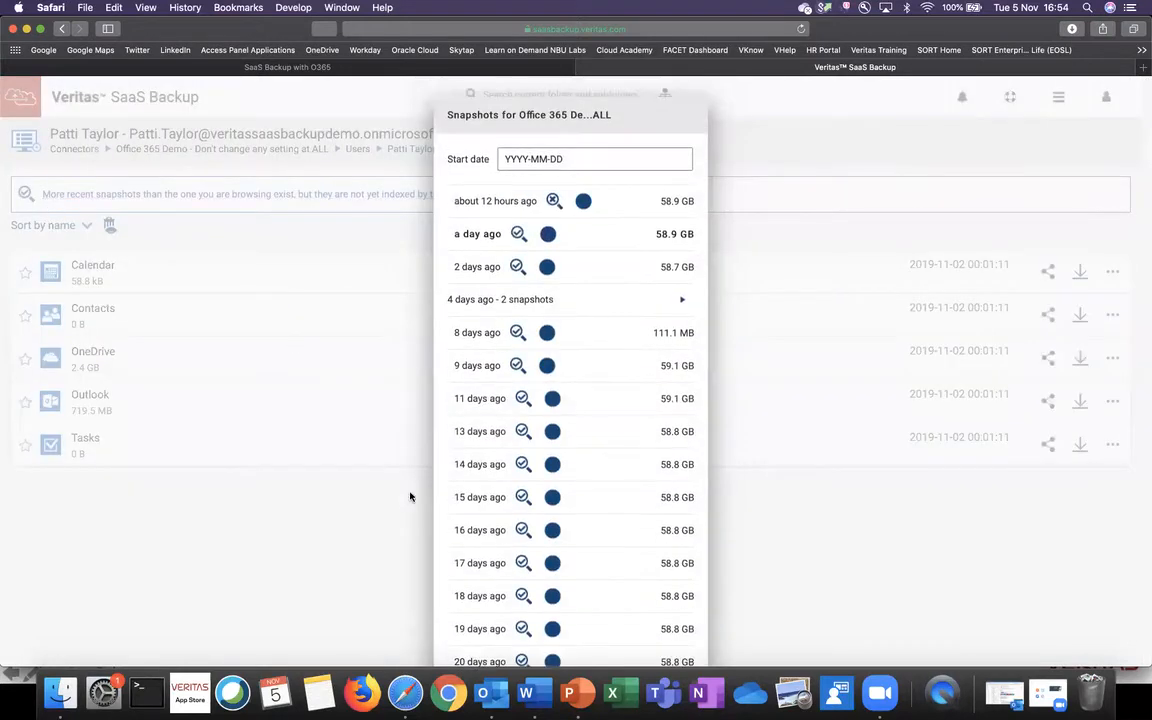
pyautogui.moveTo(408, 516)
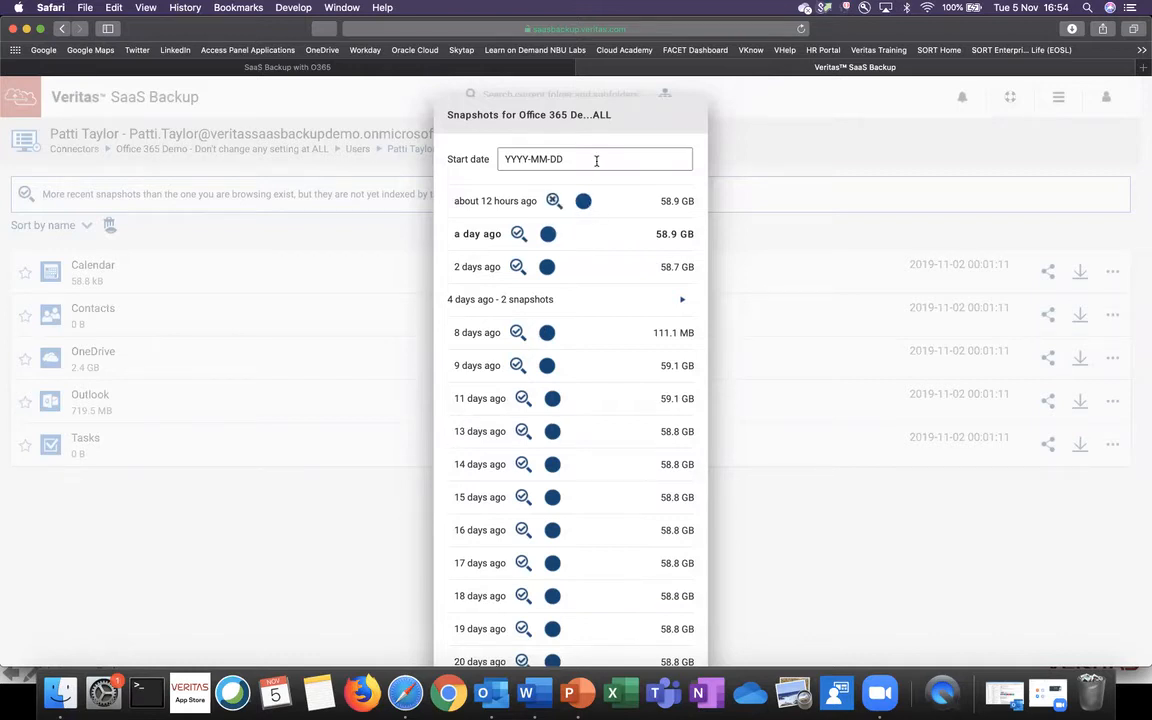
pyautogui.moveTo(496, 304)
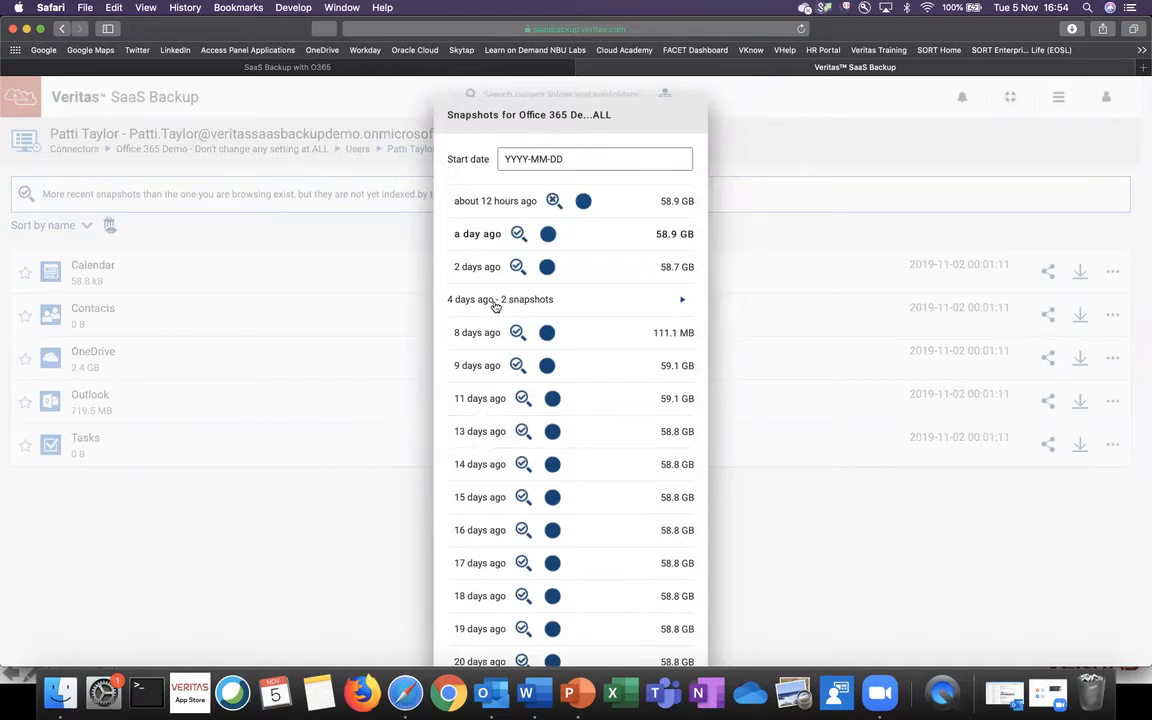
pyautogui.click(682, 300)
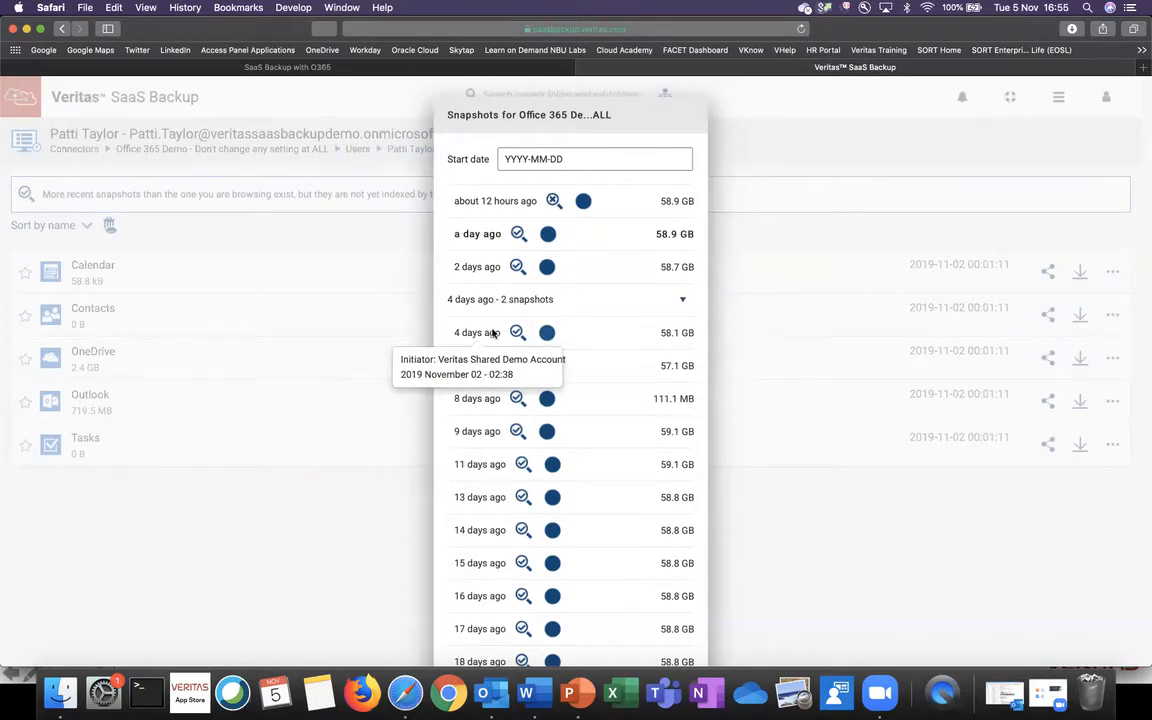
pyautogui.click(480, 332)
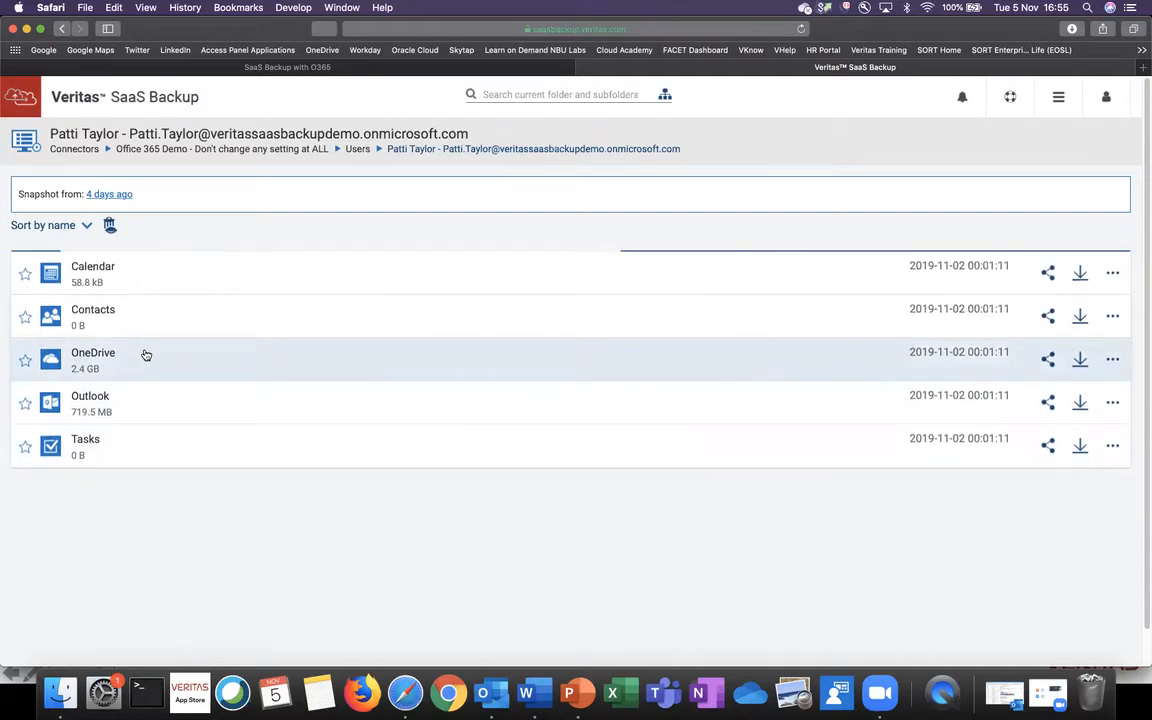
pyautogui.doubleClick(92, 352)
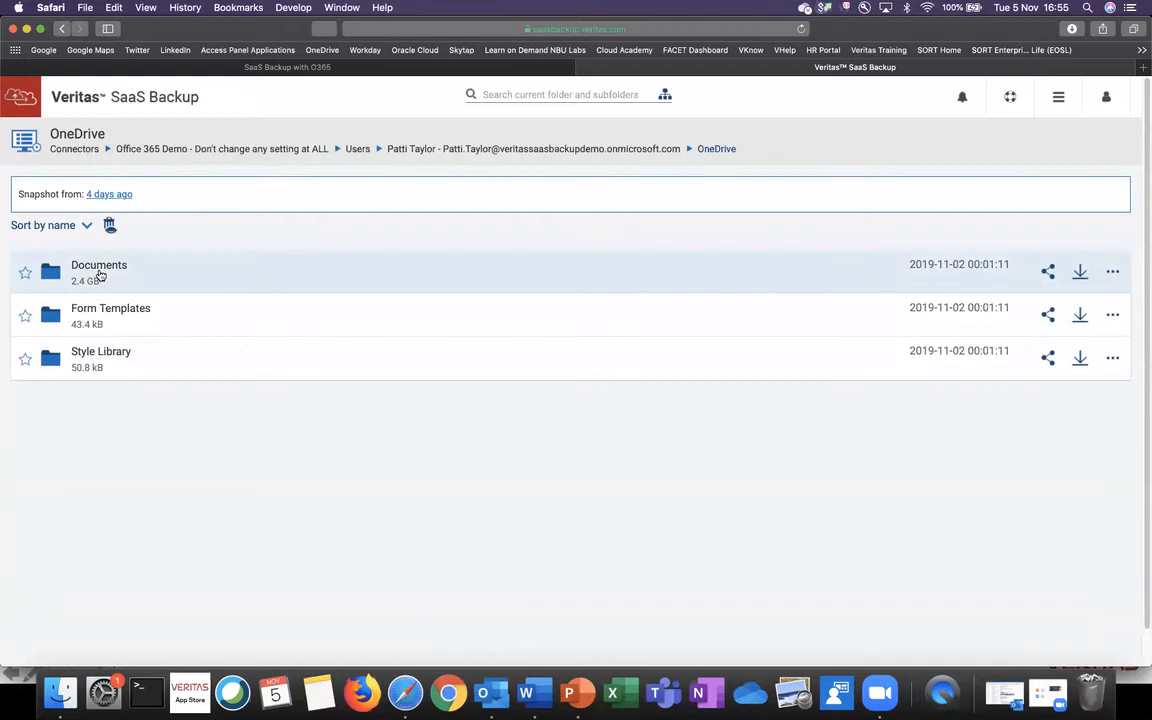
pyautogui.doubleClick(100, 264)
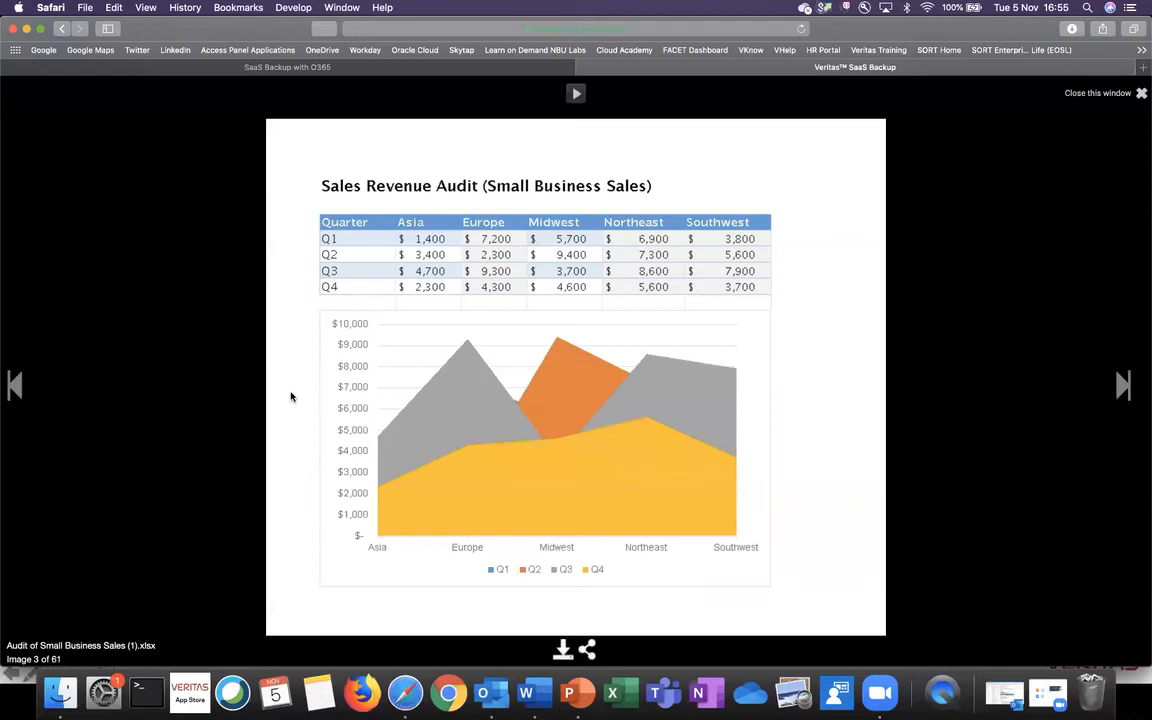
pyautogui.moveTo(562, 406)
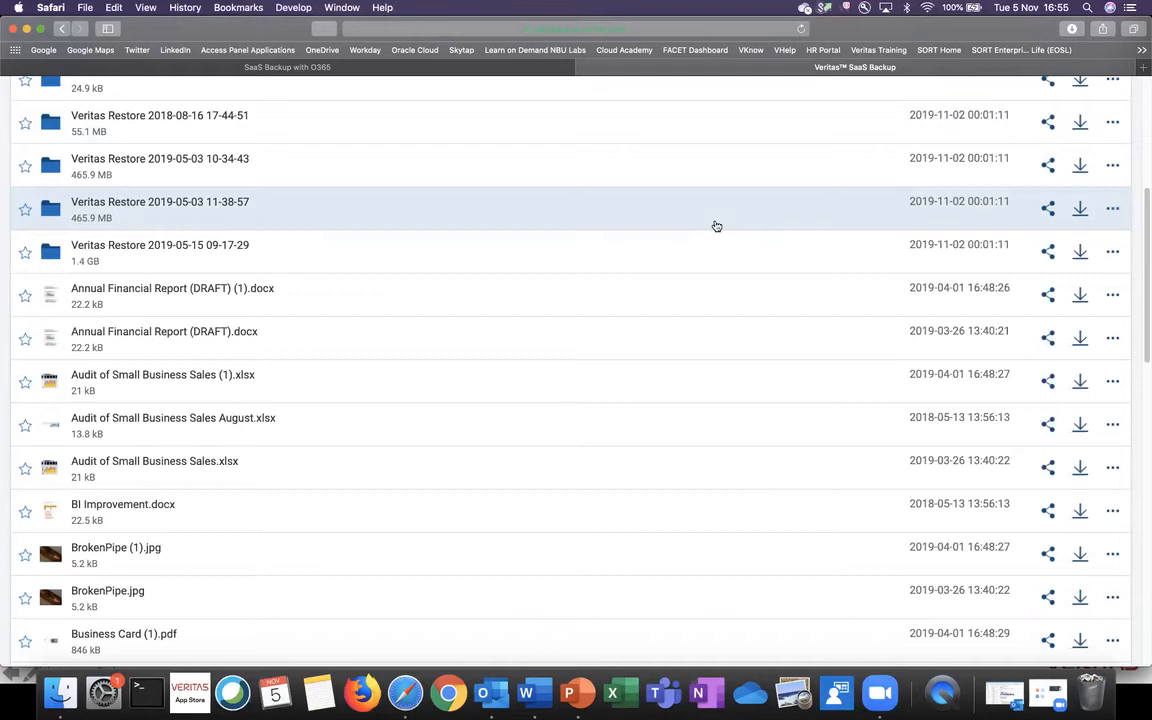
pyautogui.moveTo(744, 274)
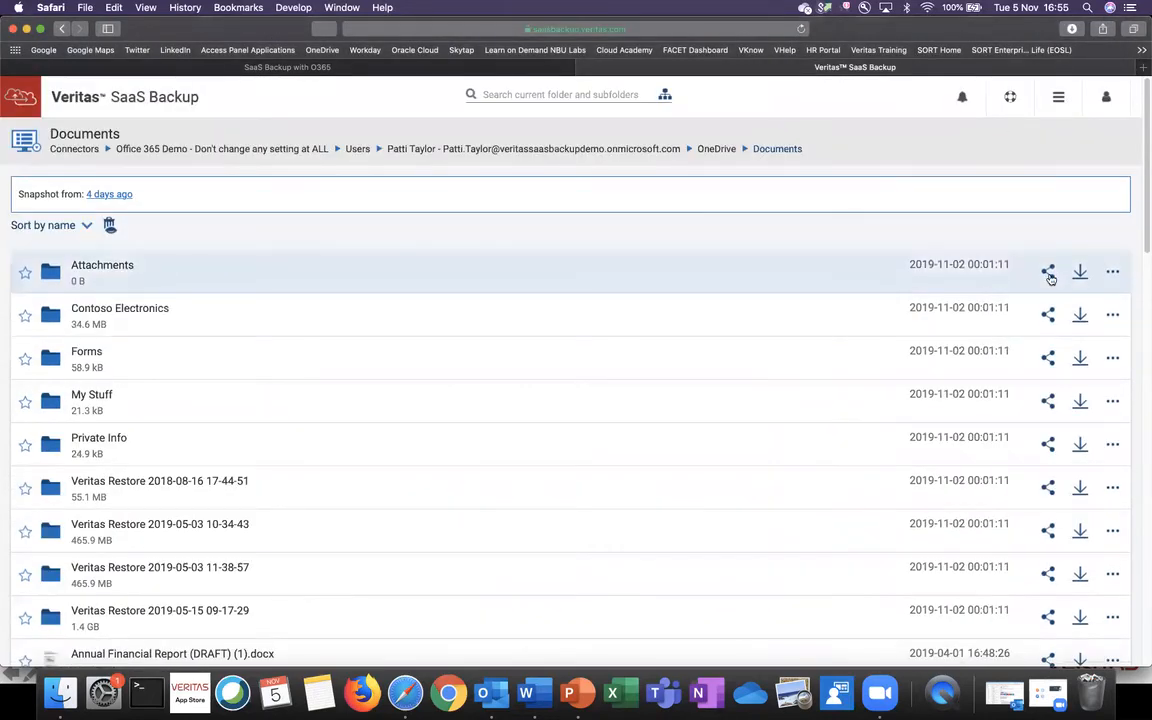
# - Generate a public share link for the Attachments folder with the 3-week time limit
pyautogui.click(1048, 272)
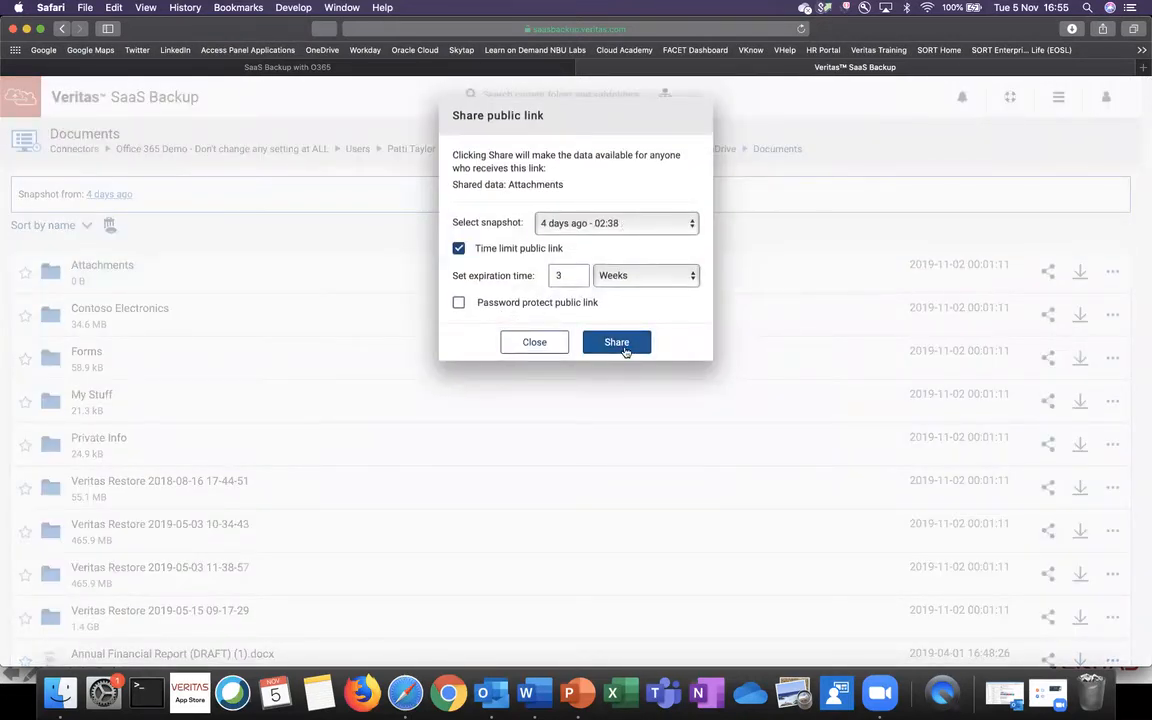
pyautogui.click(616, 342)
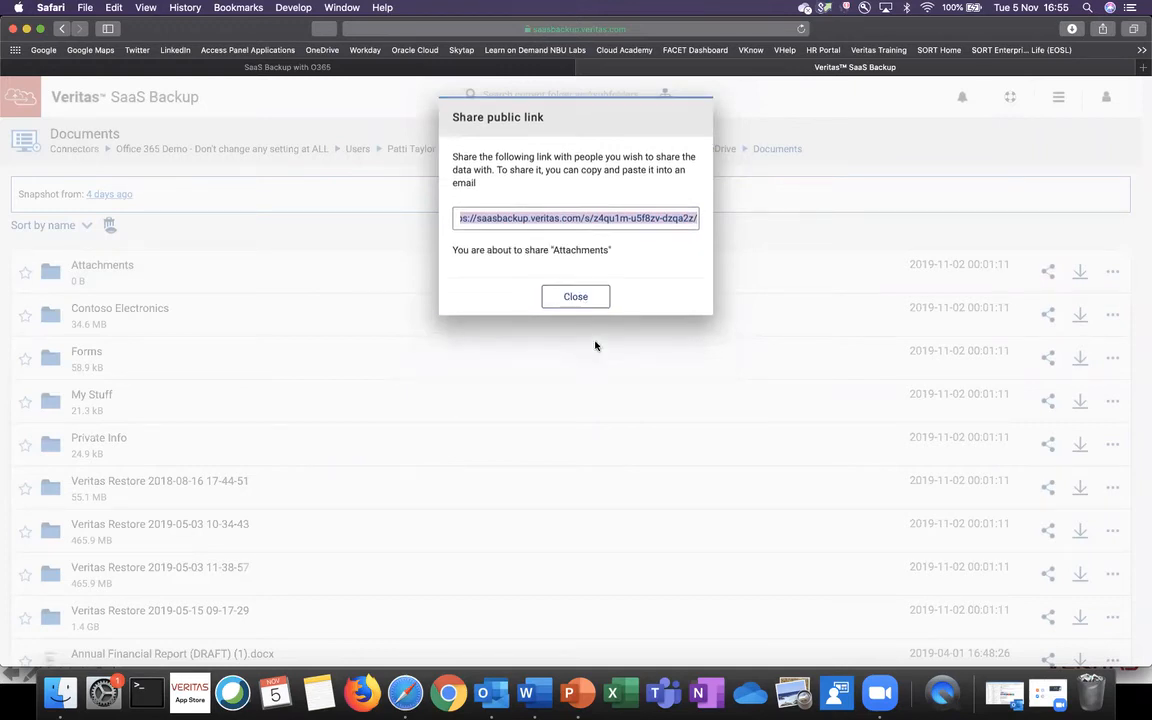
pyautogui.click(576, 296)
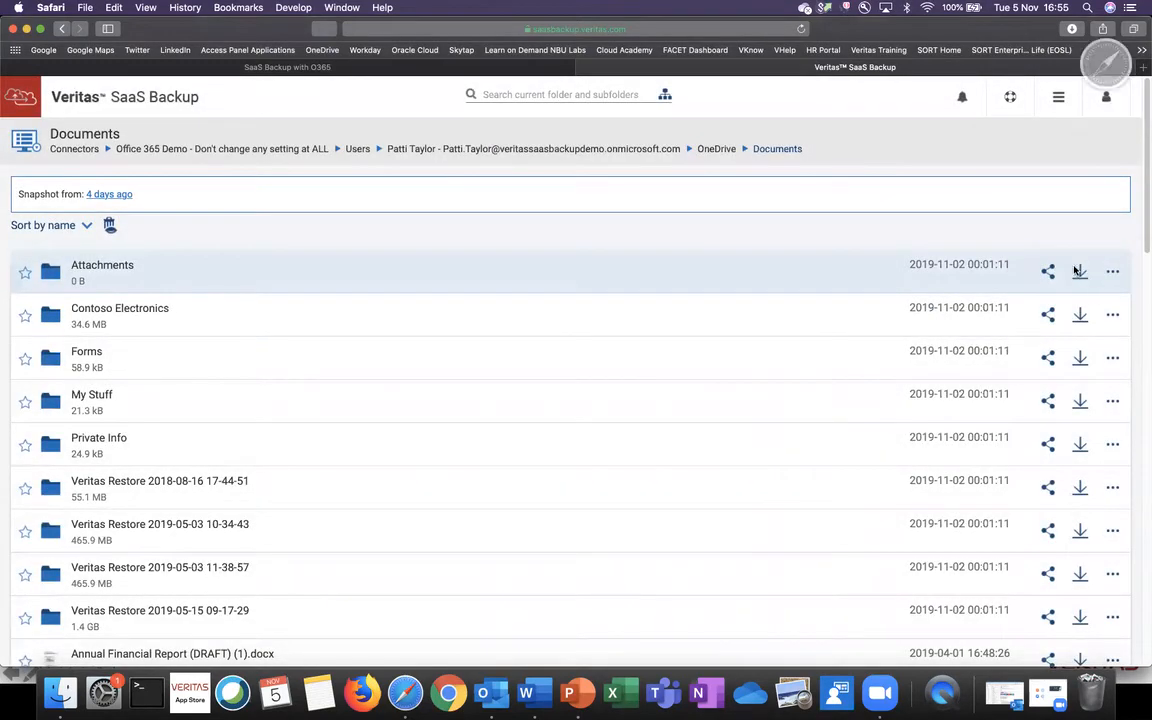
# - Download the Attachments folder as a zip and show its Versions and Restore actions
pyautogui.click(1072, 28)
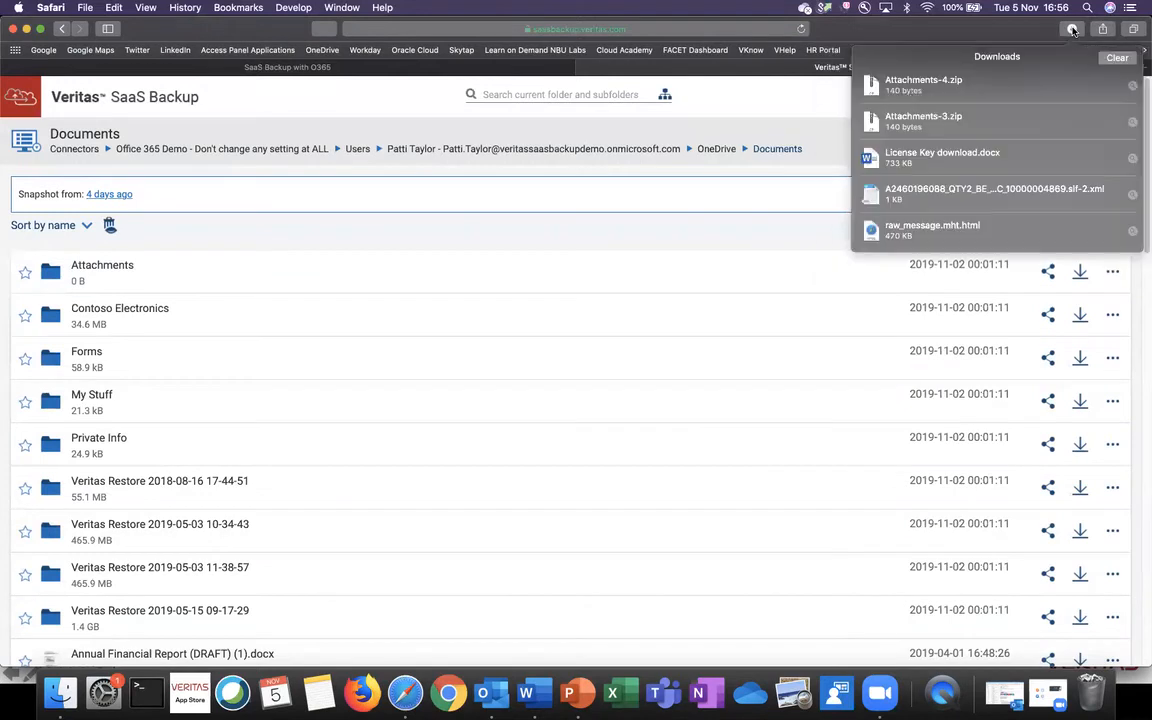
pyautogui.moveTo(920, 90)
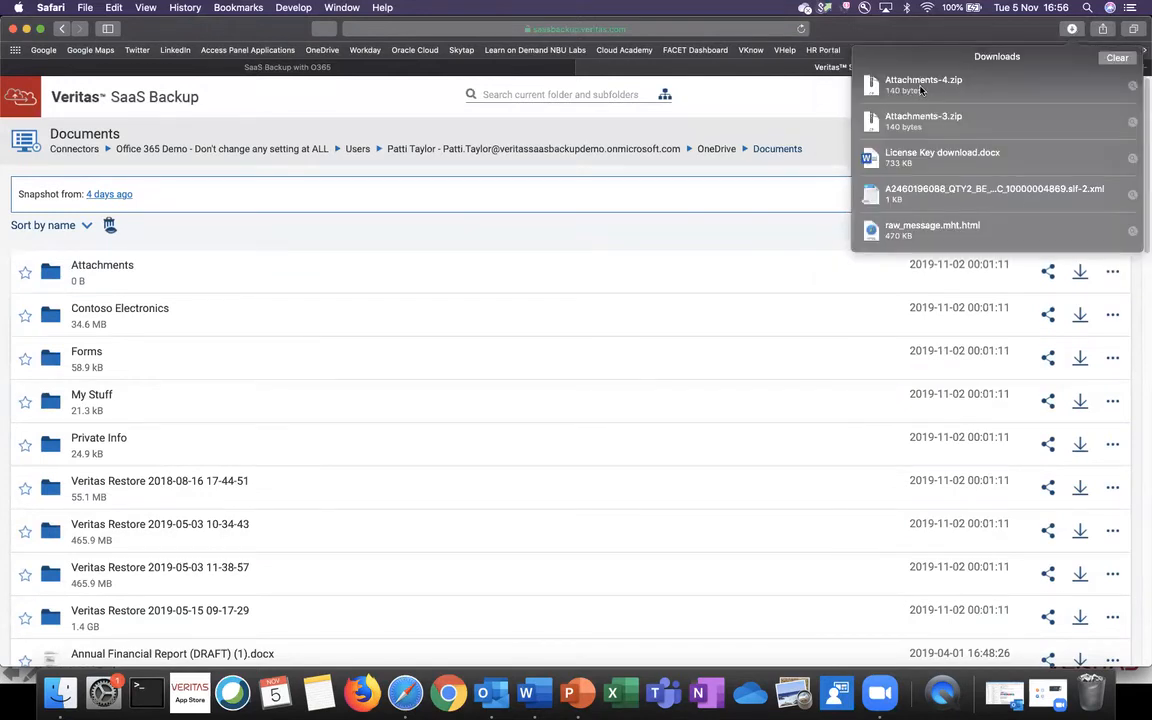
pyautogui.click(794, 236)
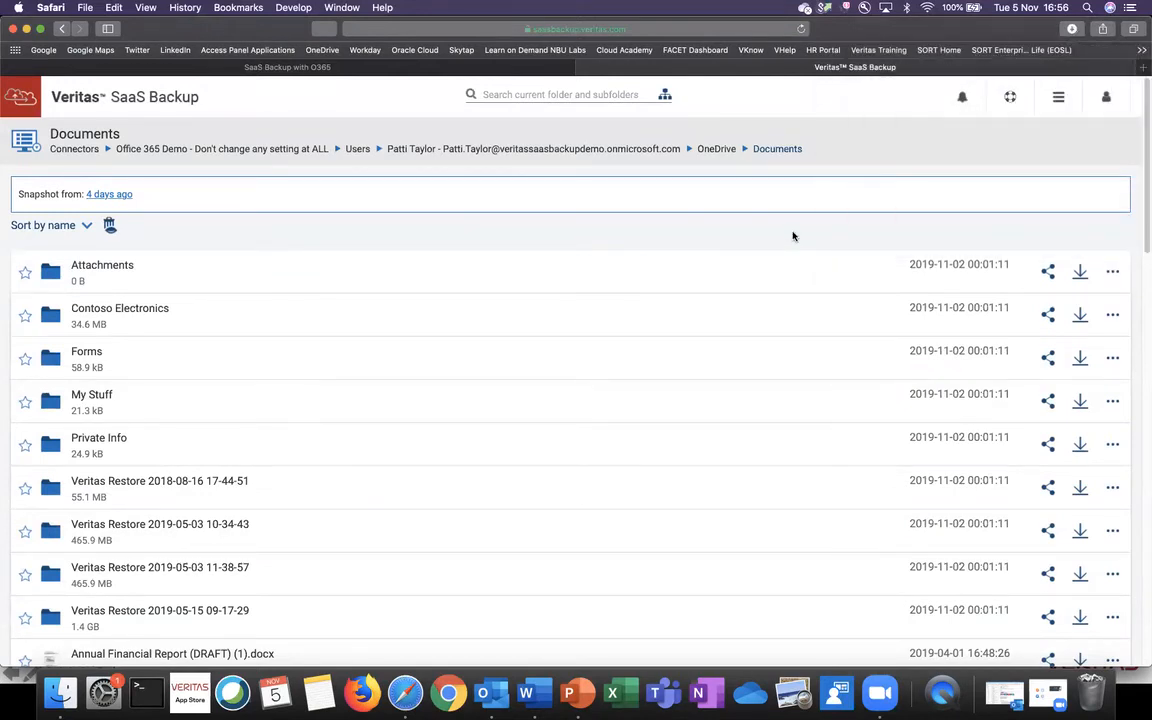
pyautogui.moveTo(1112, 272)
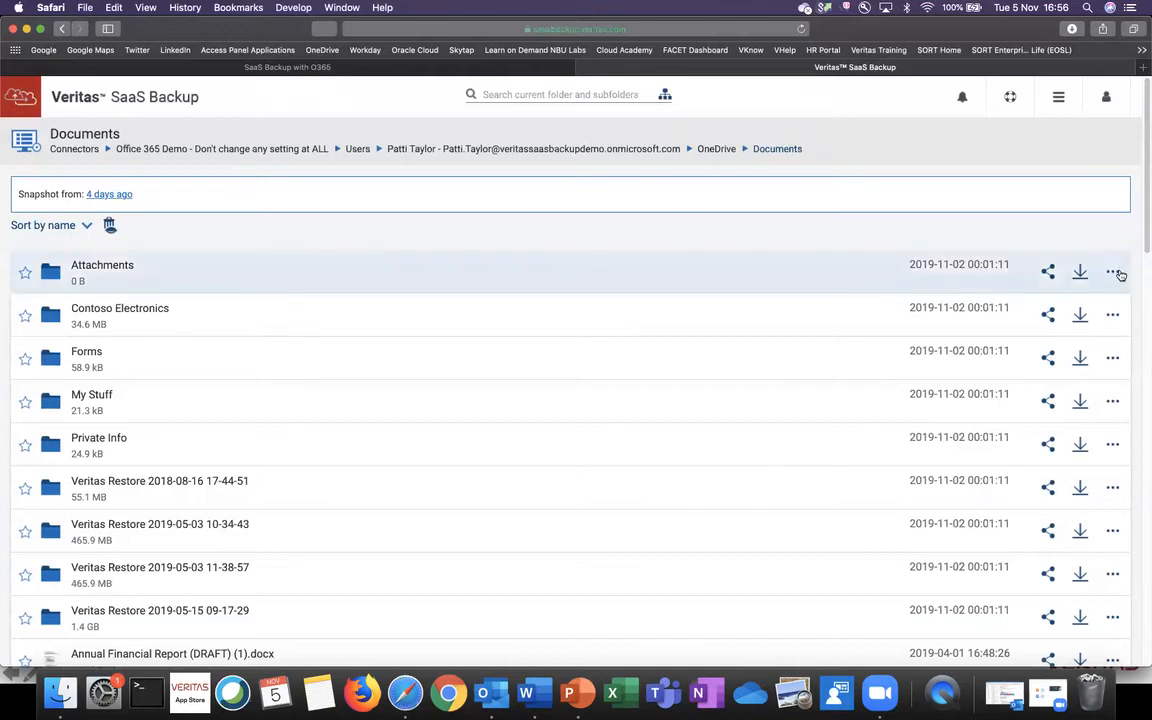
pyautogui.click(1112, 272)
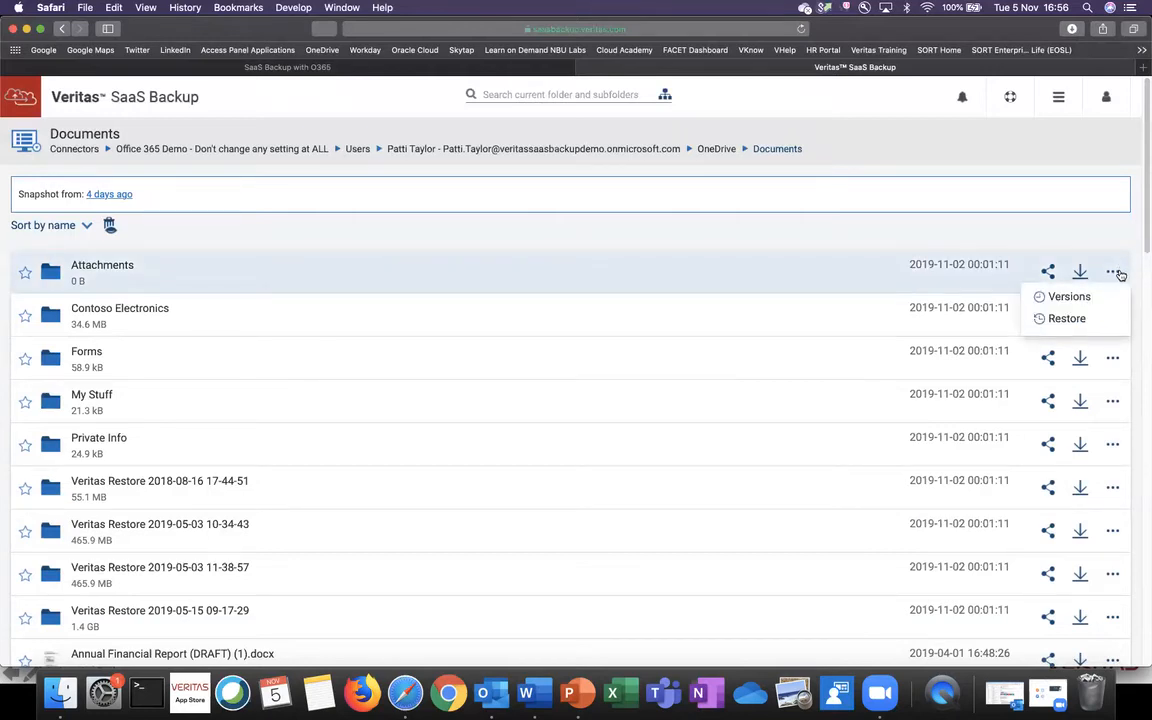
pyautogui.moveTo(868, 228)
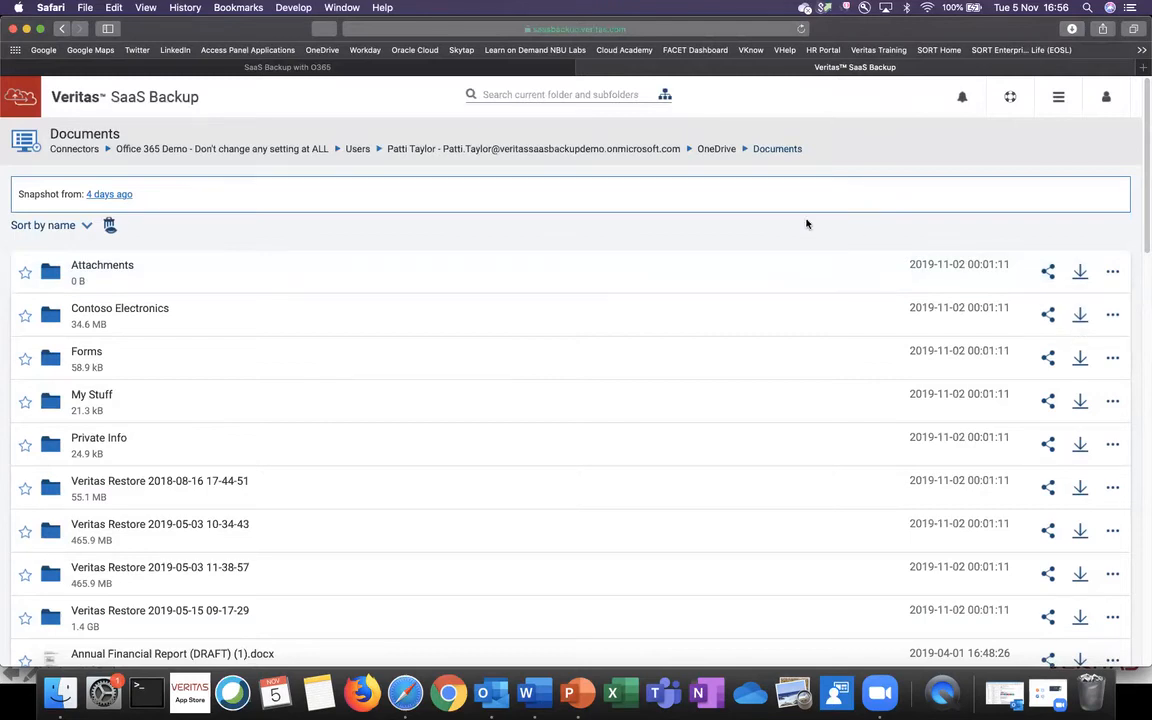
# - Back in the OneDrive root, start an in-place restore of Documents and cancel at the confirmation
pyautogui.click(716, 148)
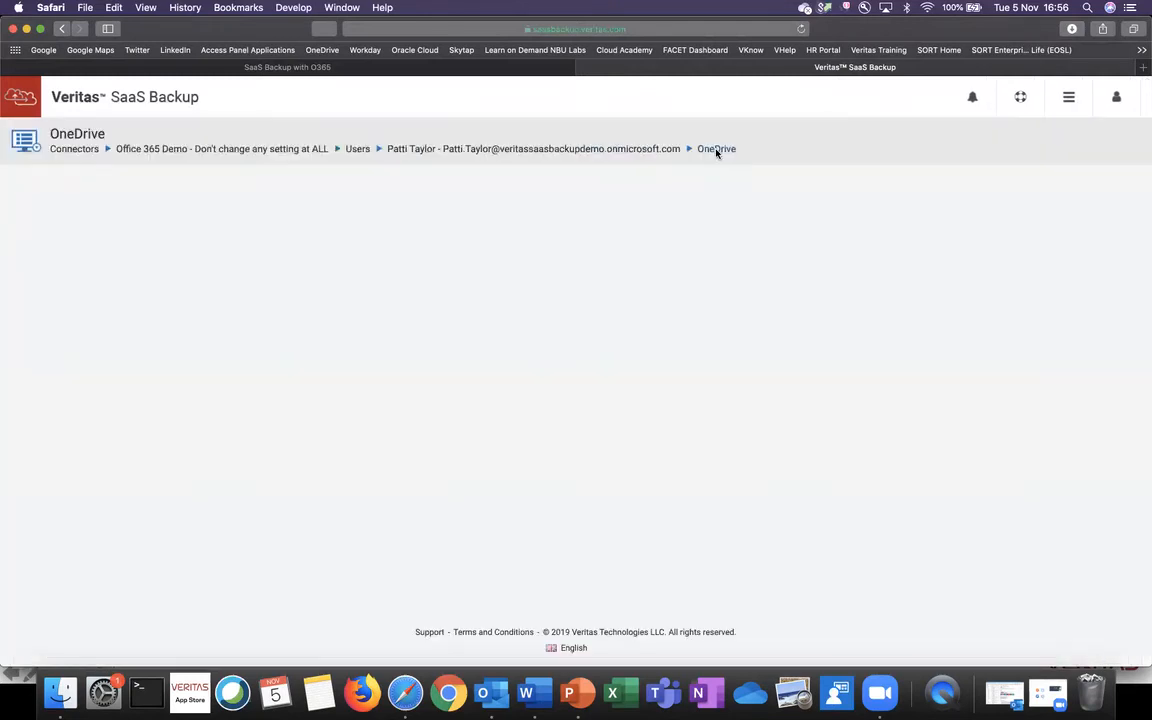
pyautogui.click(716, 148)
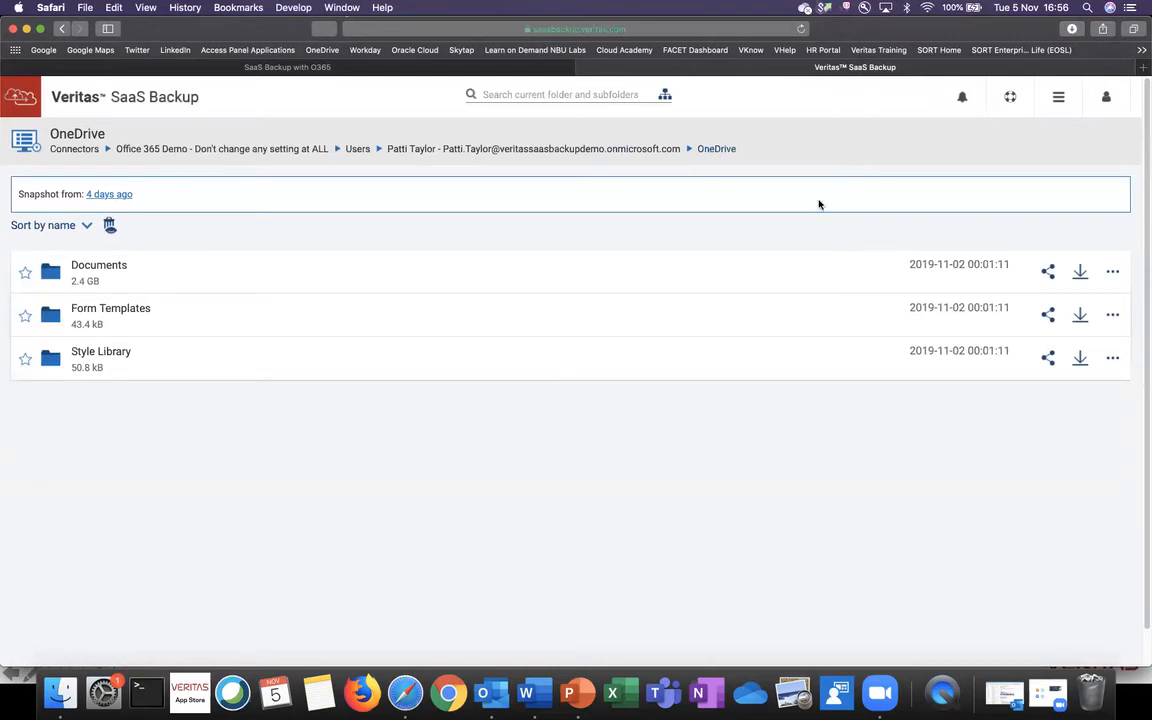
pyautogui.click(1112, 272)
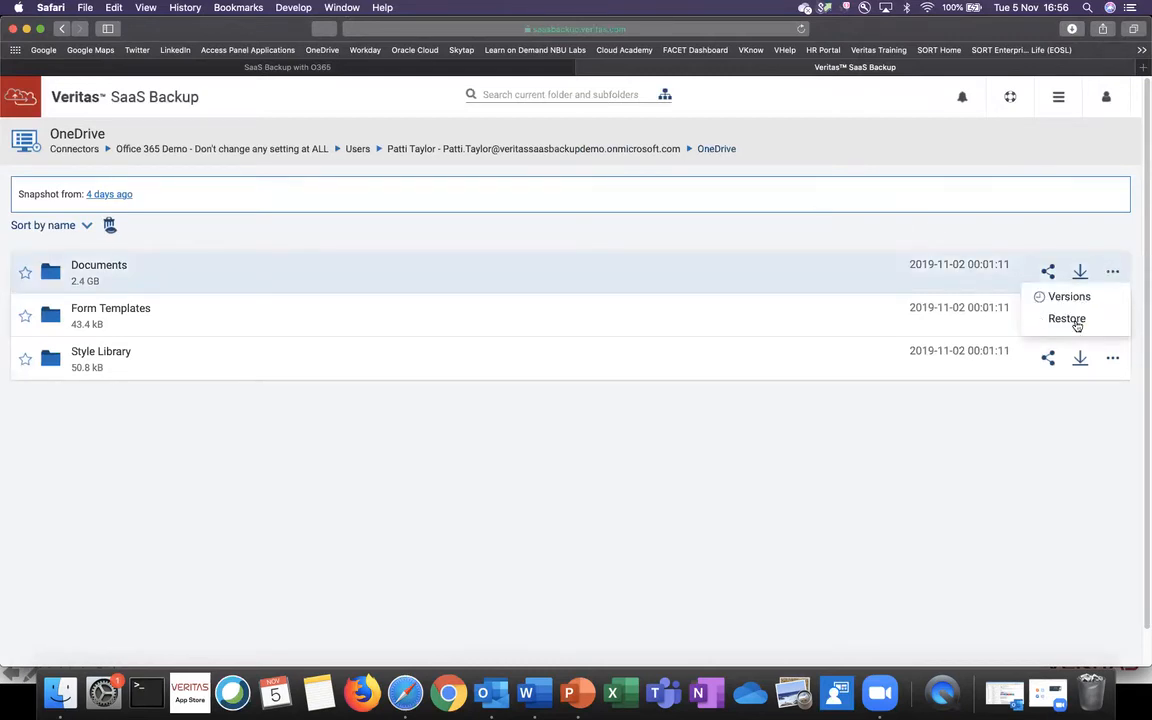
pyautogui.click(1066, 318)
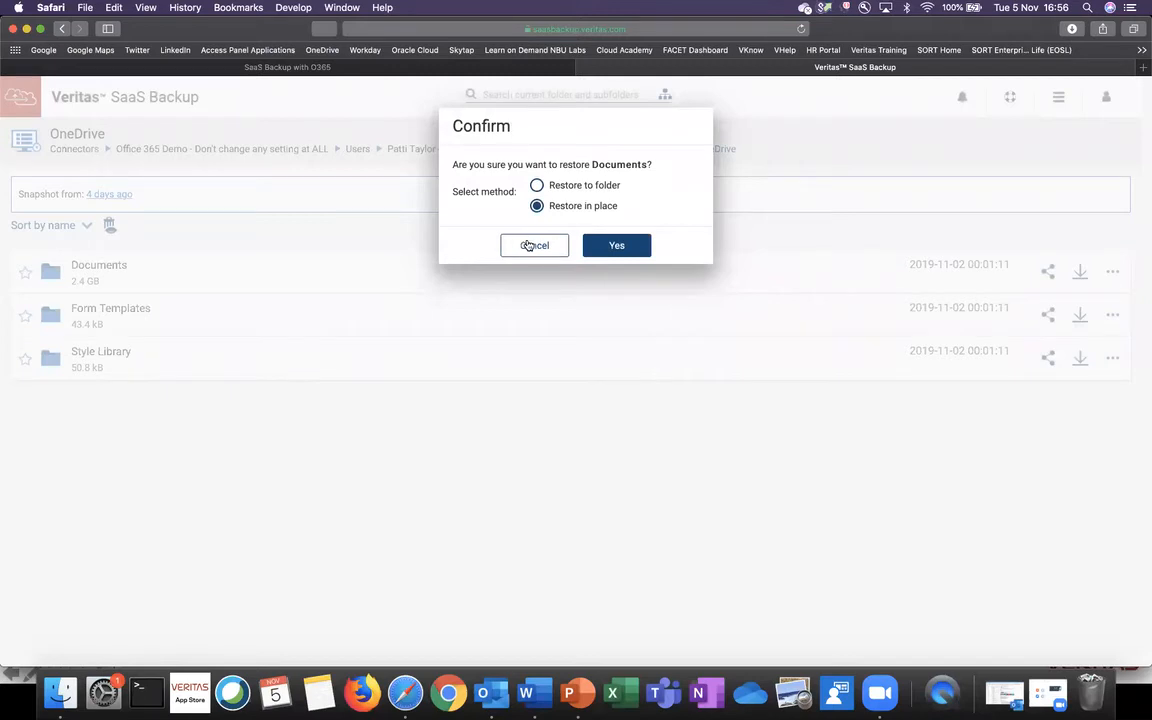
pyautogui.click(534, 244)
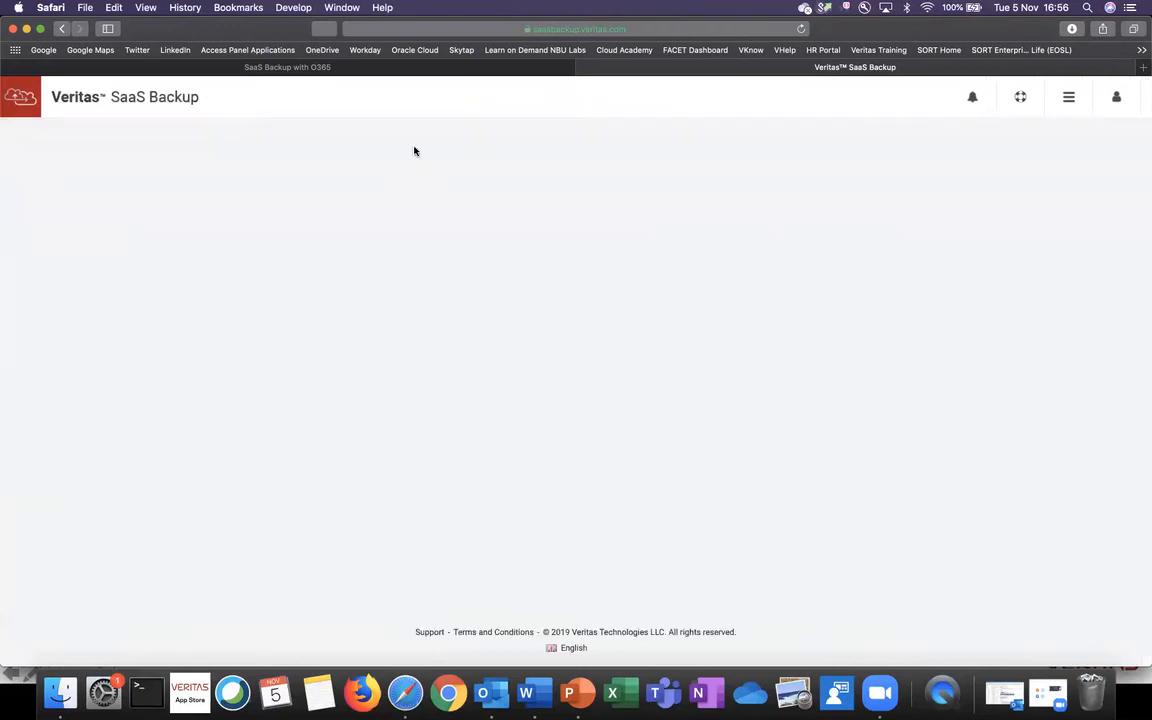
pyautogui.click(412, 148)
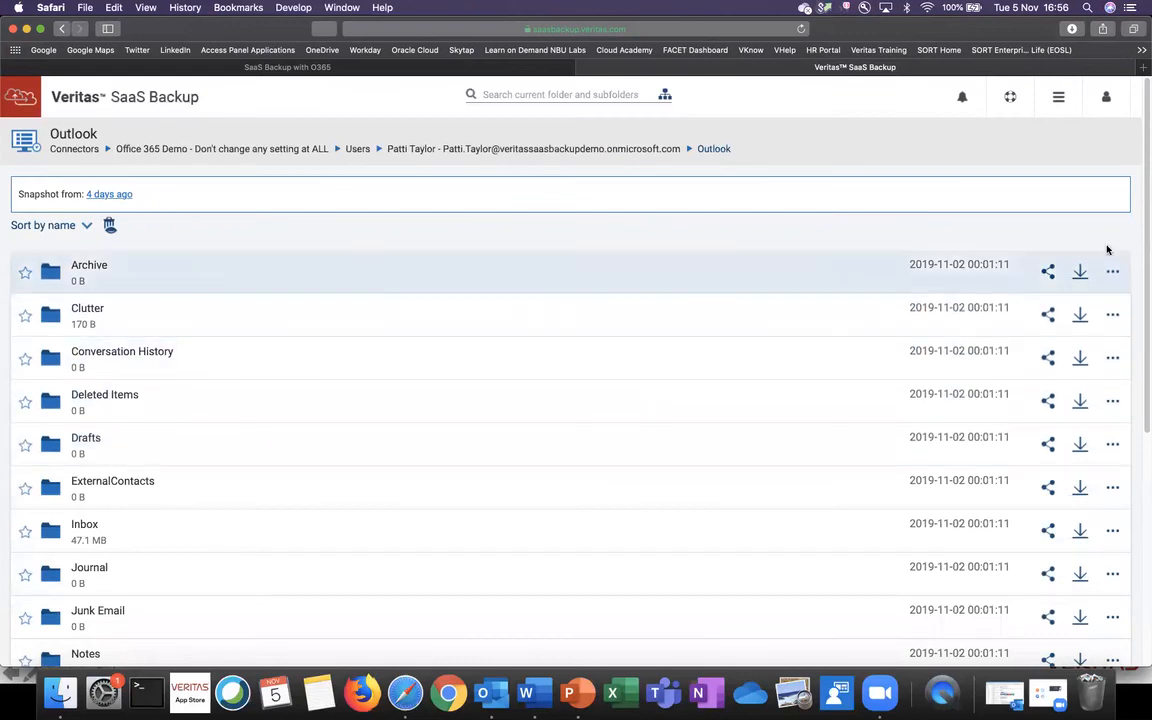
pyautogui.click(1112, 272)
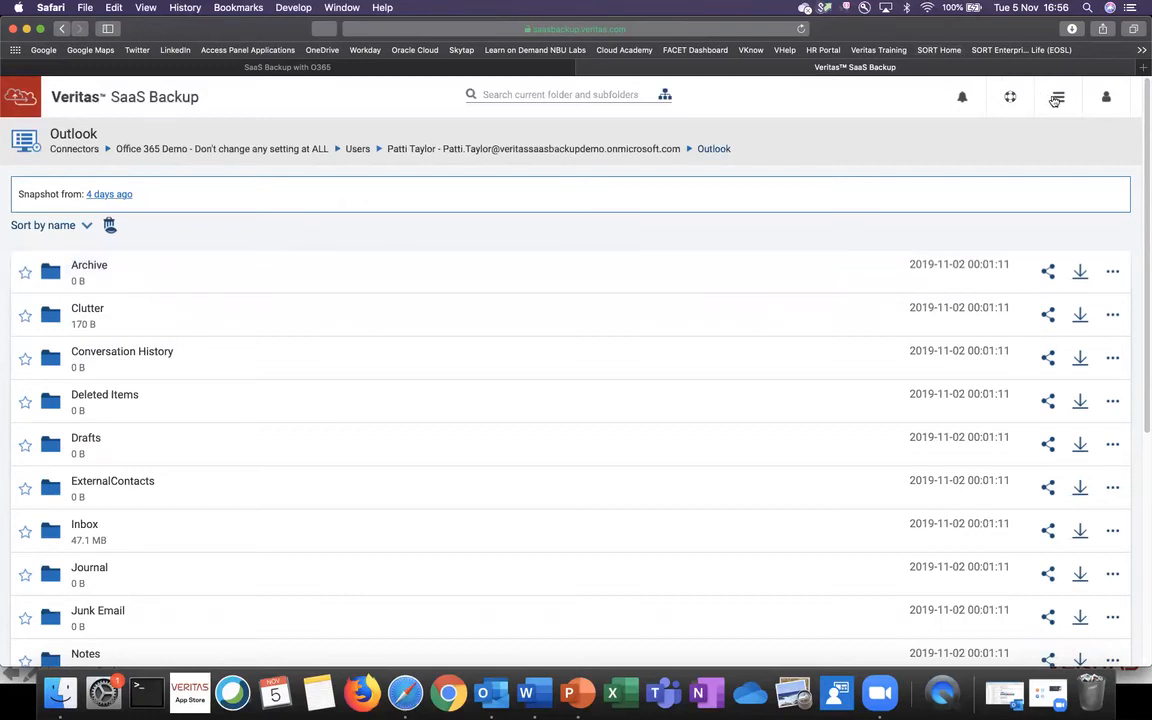
pyautogui.click(1056, 96)
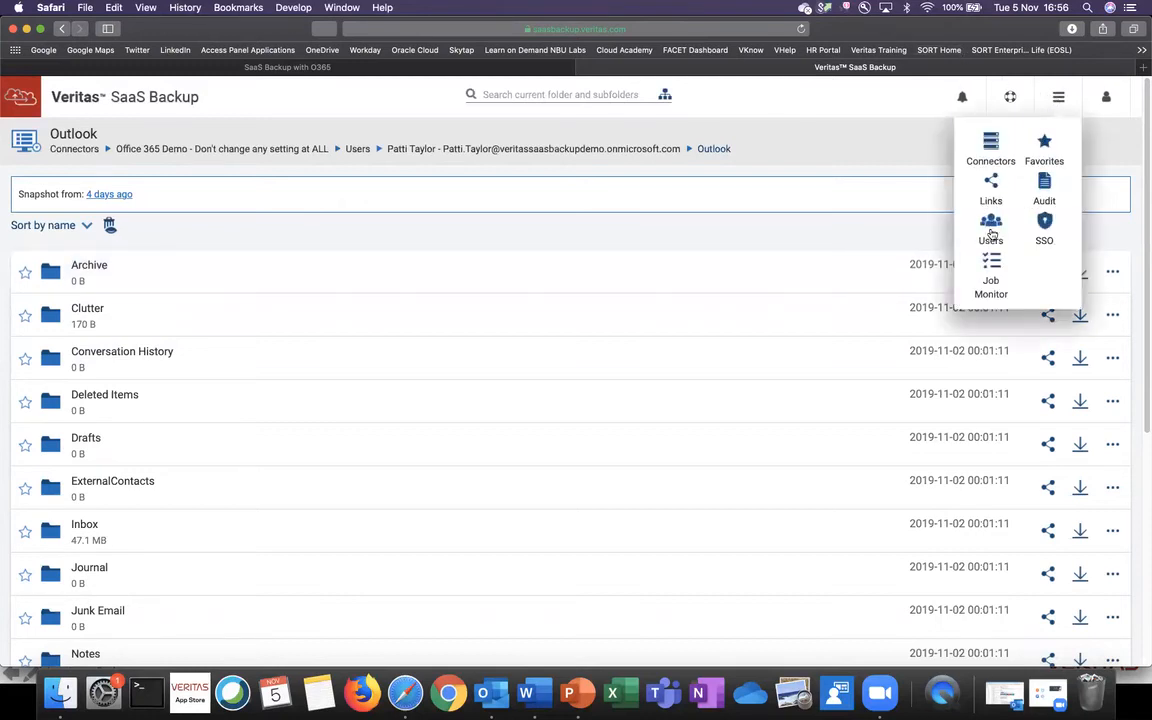
pyautogui.click(990, 228)
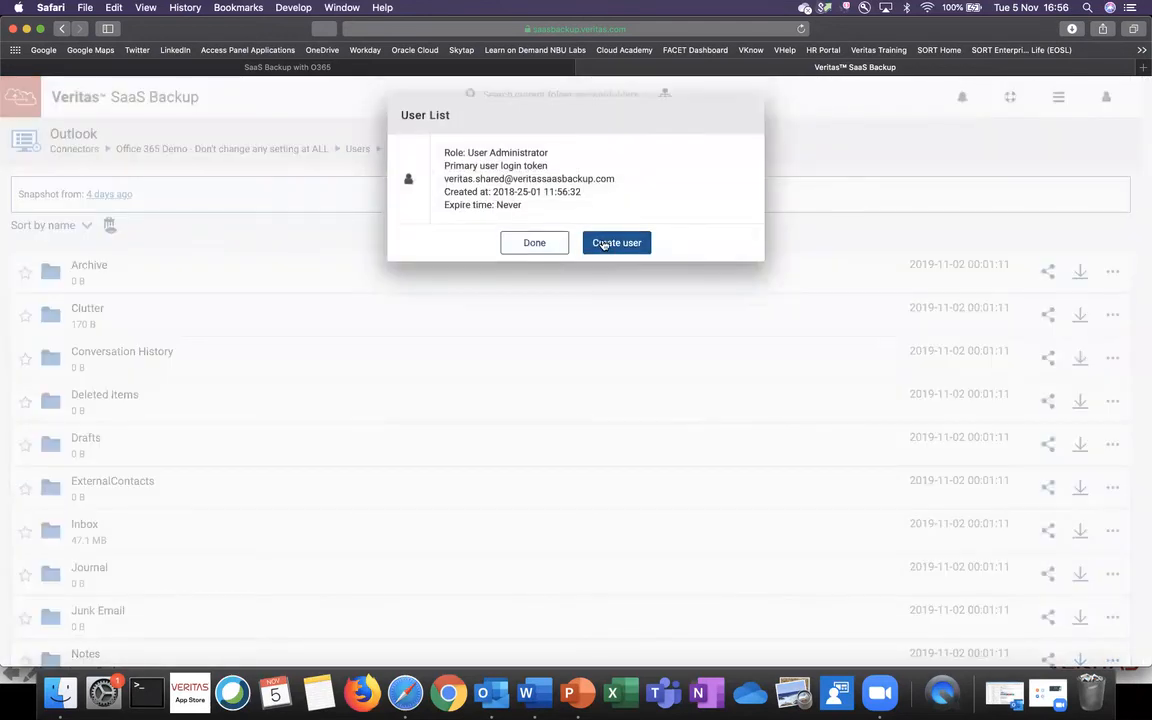
pyautogui.click(616, 242)
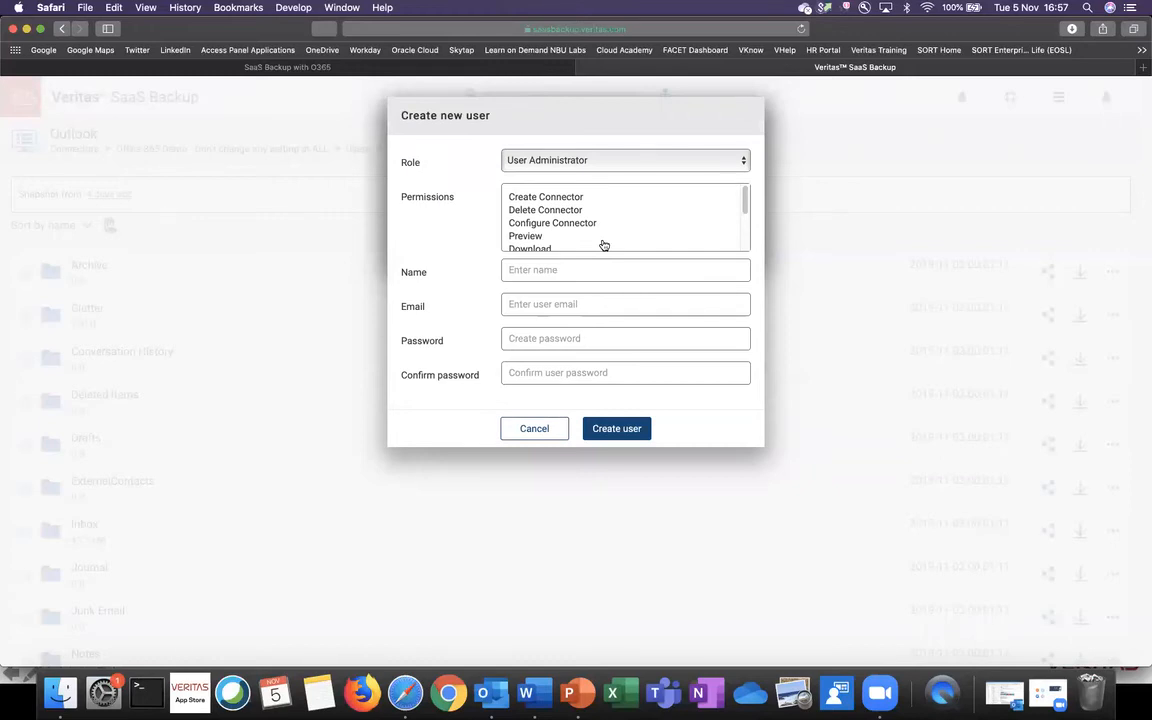
pyautogui.click(624, 160)
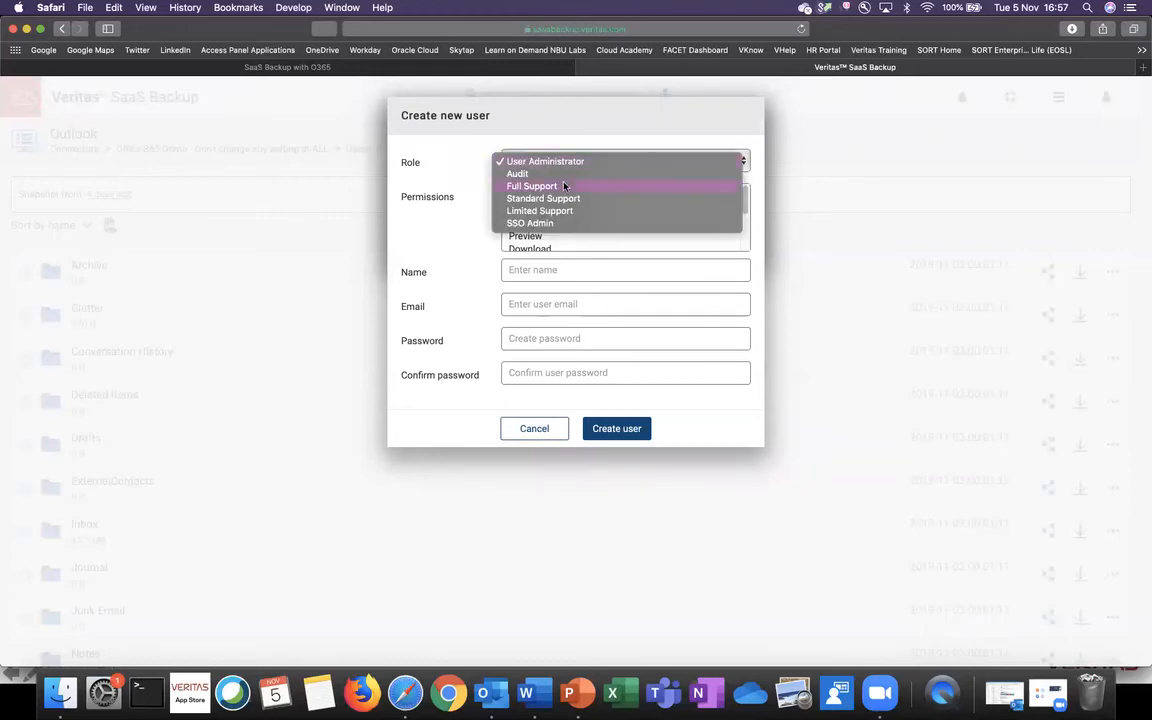
pyautogui.click(516, 172)
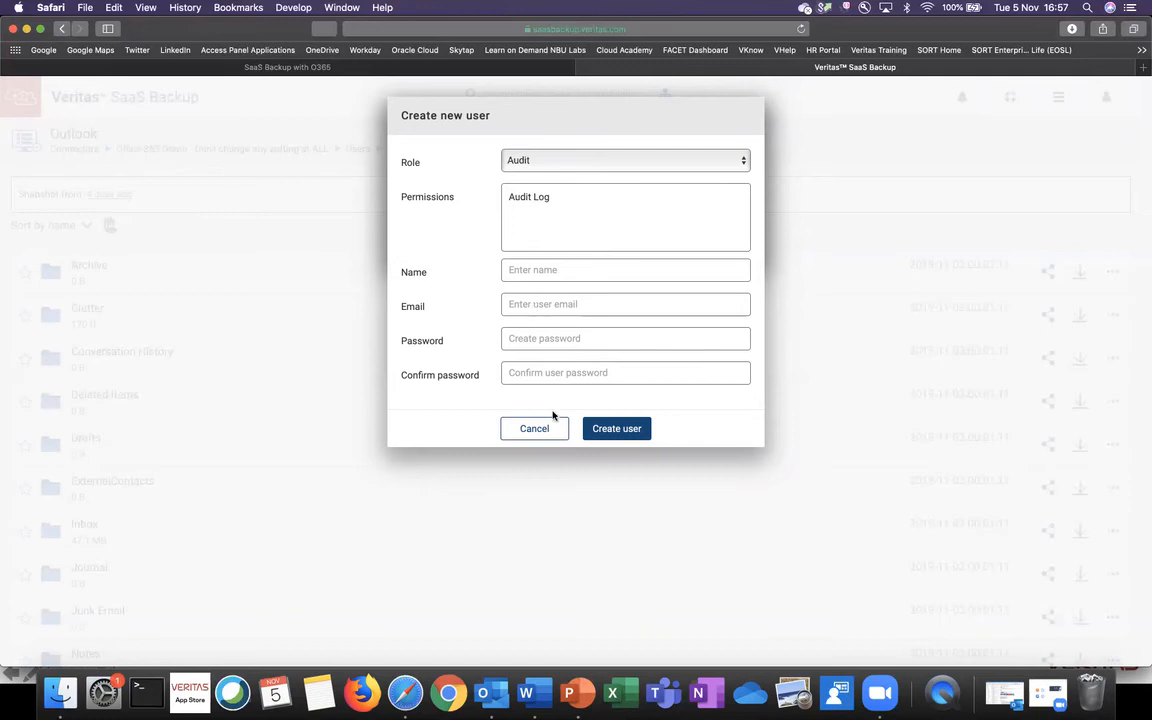
pyautogui.click(616, 428)
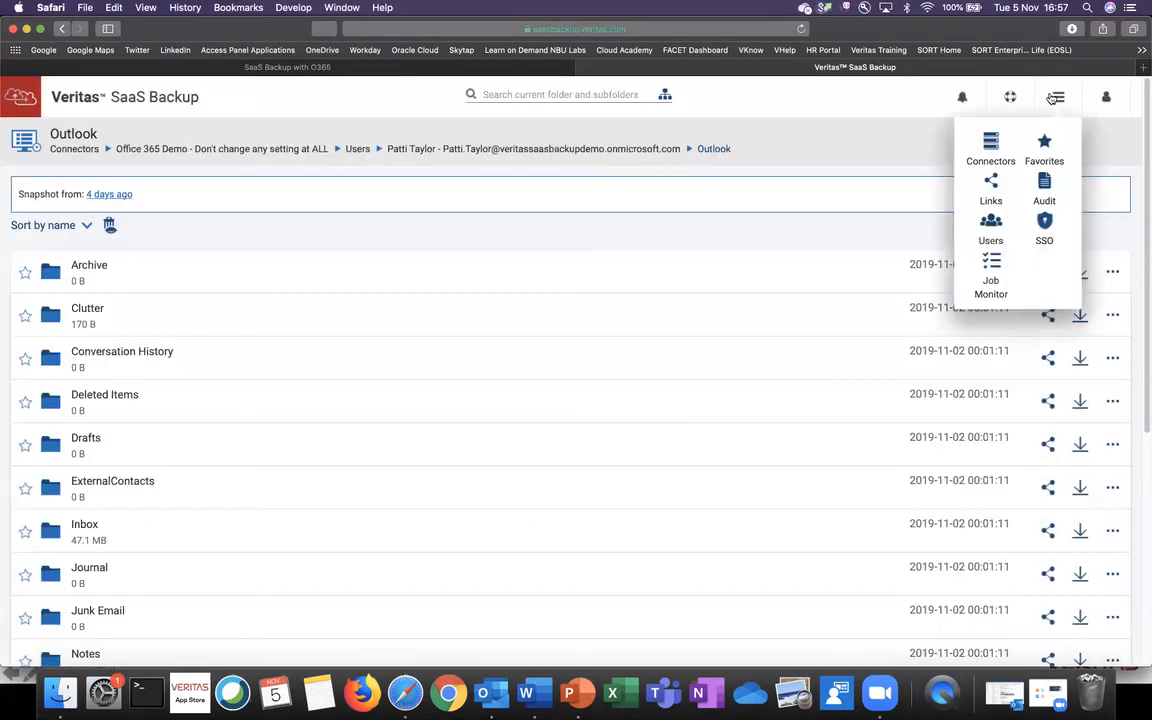
# - Review the Job Monitor and Audit Log, then return to the Office 365 Demo top-level folders
pyautogui.click(990, 270)
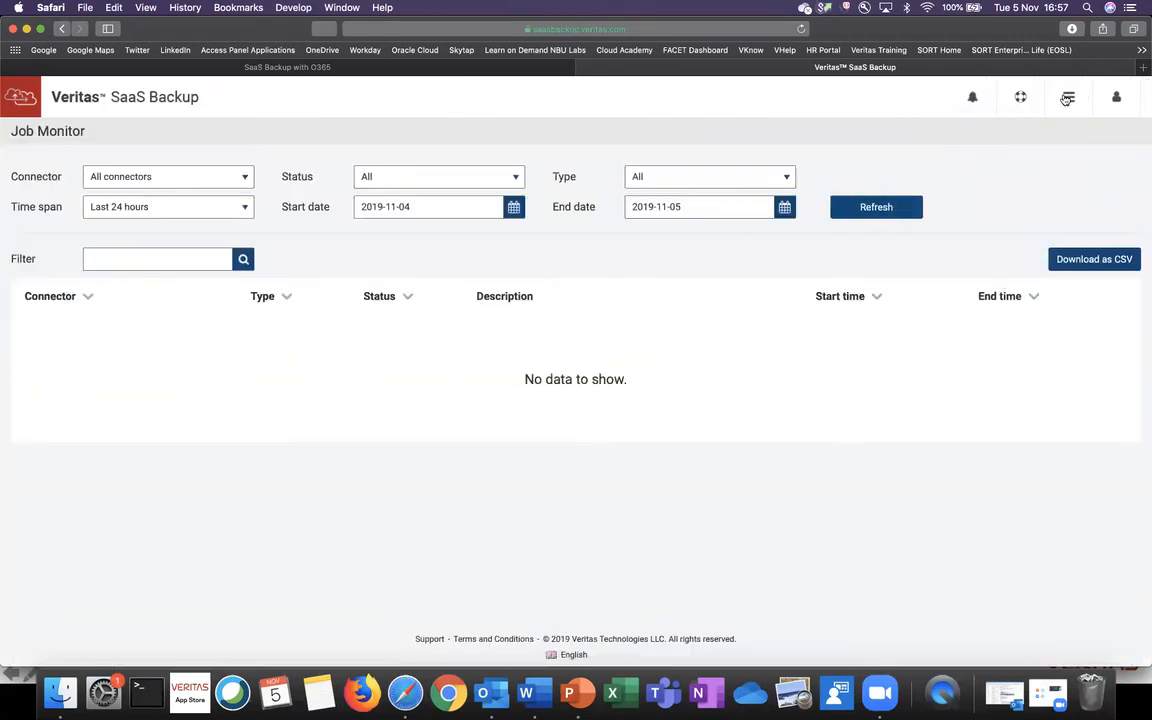
pyautogui.click(1068, 96)
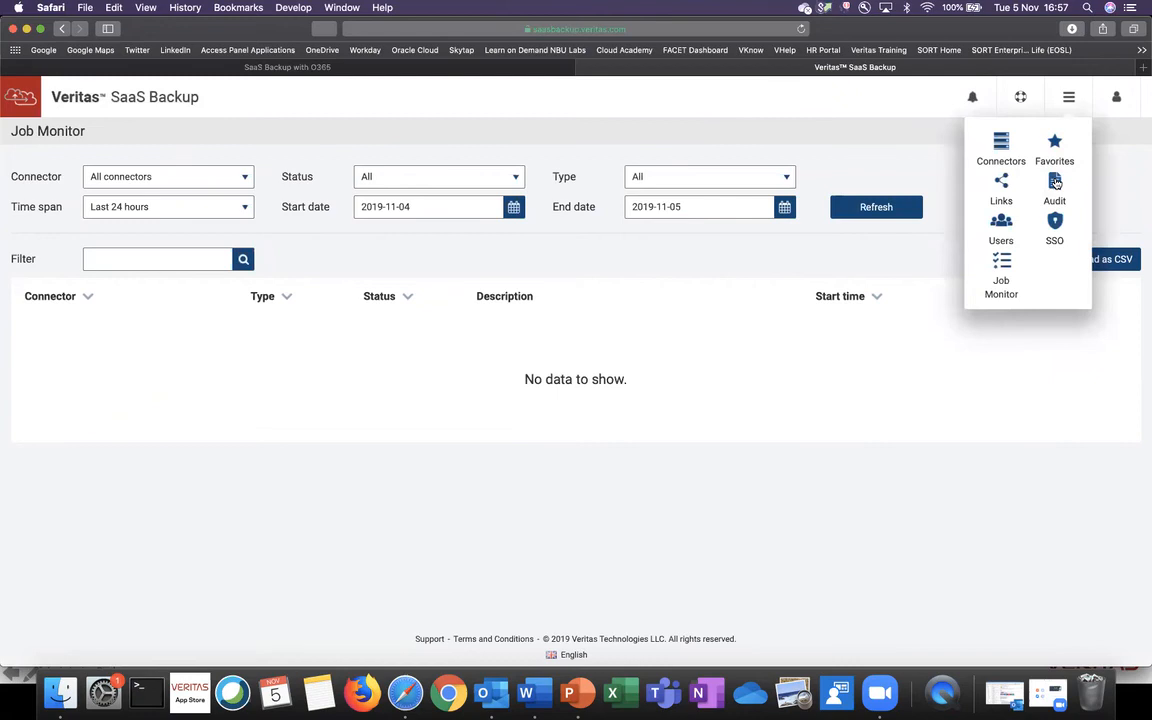
pyautogui.click(1054, 188)
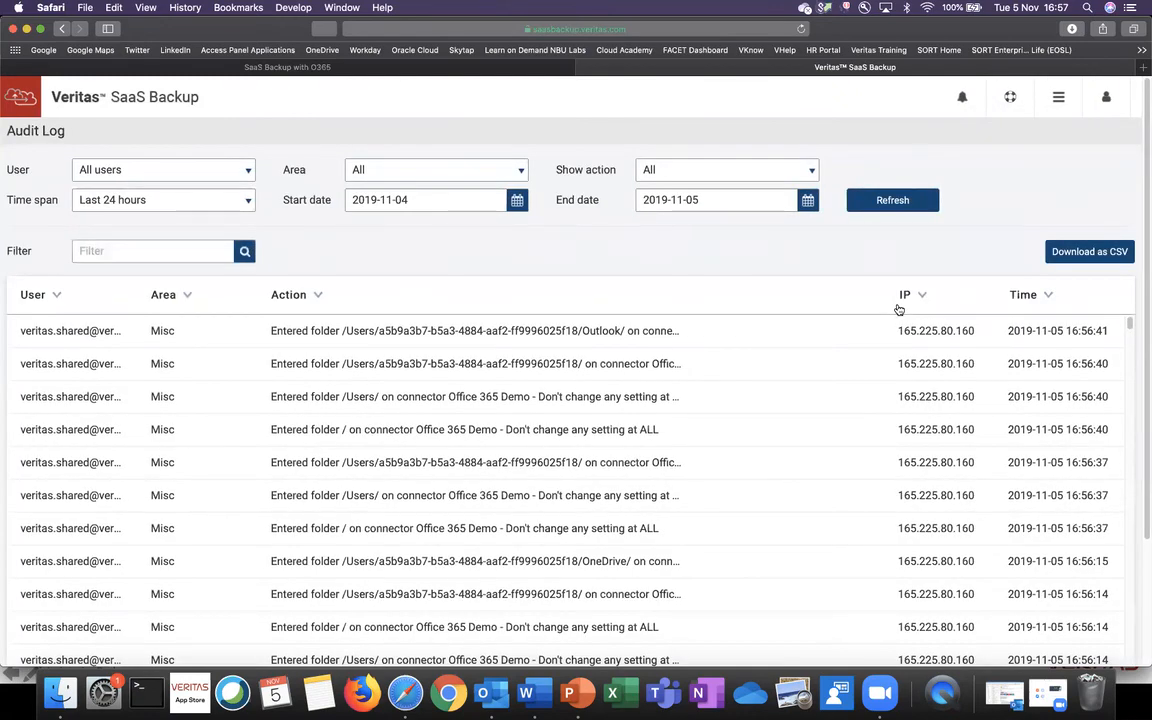
pyautogui.moveTo(1006, 136)
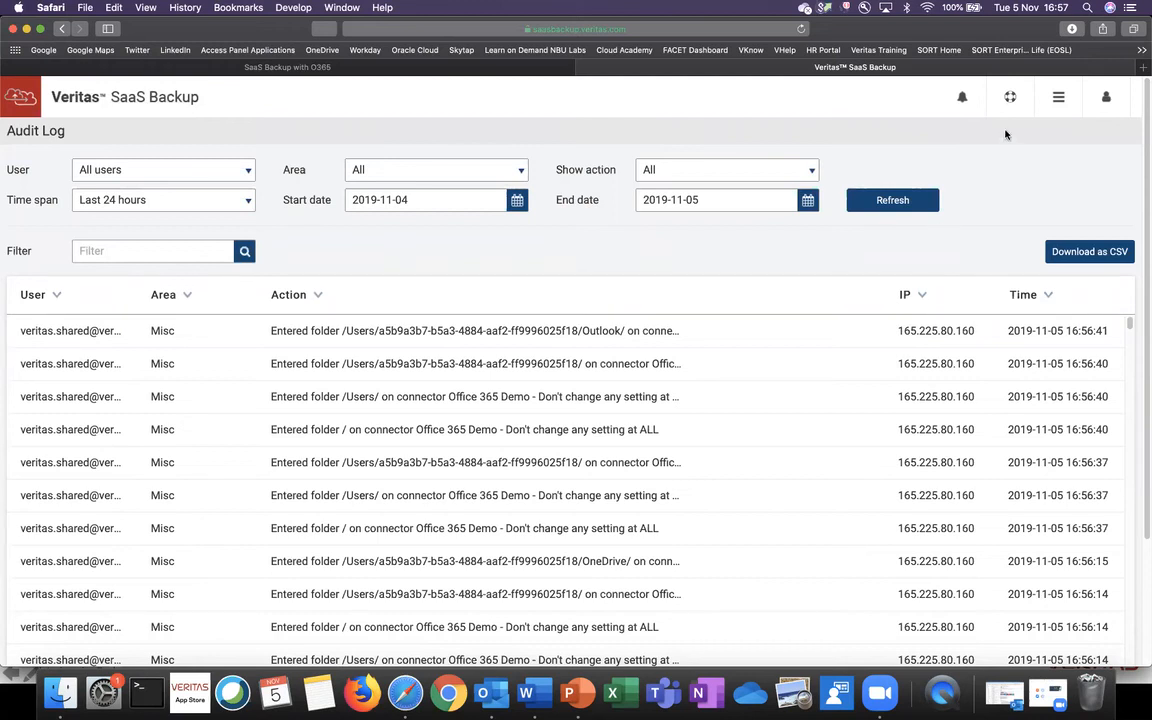
pyautogui.moveTo(1012, 112)
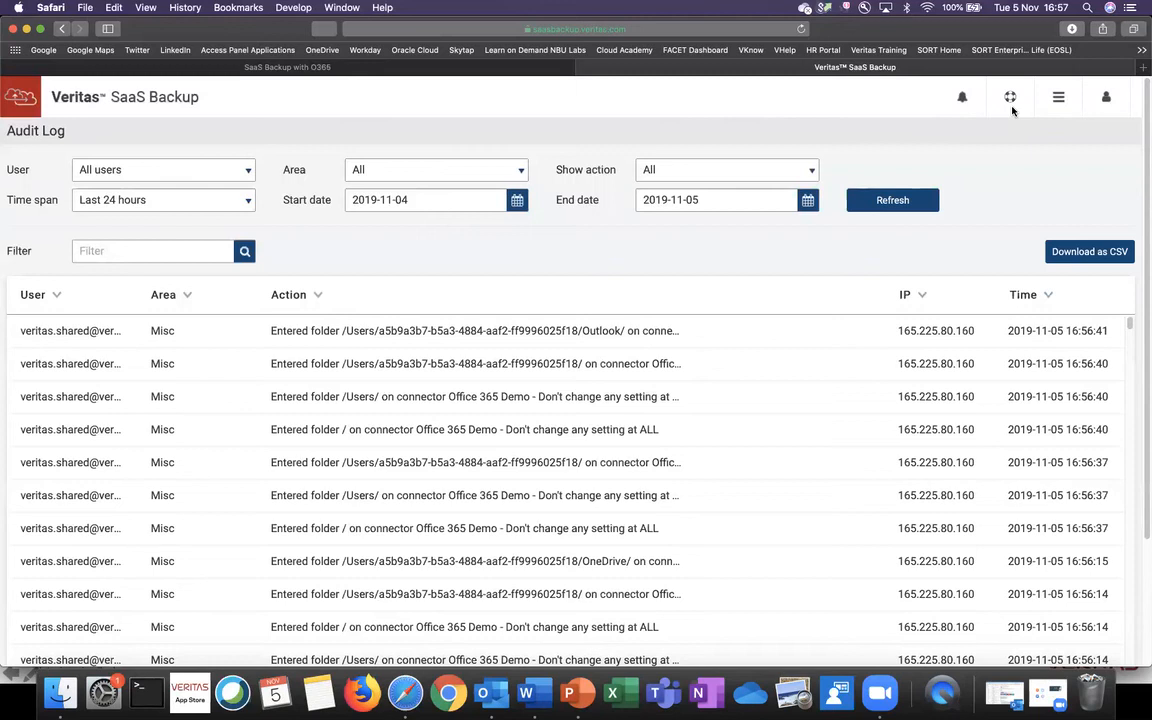
pyautogui.click(960, 96)
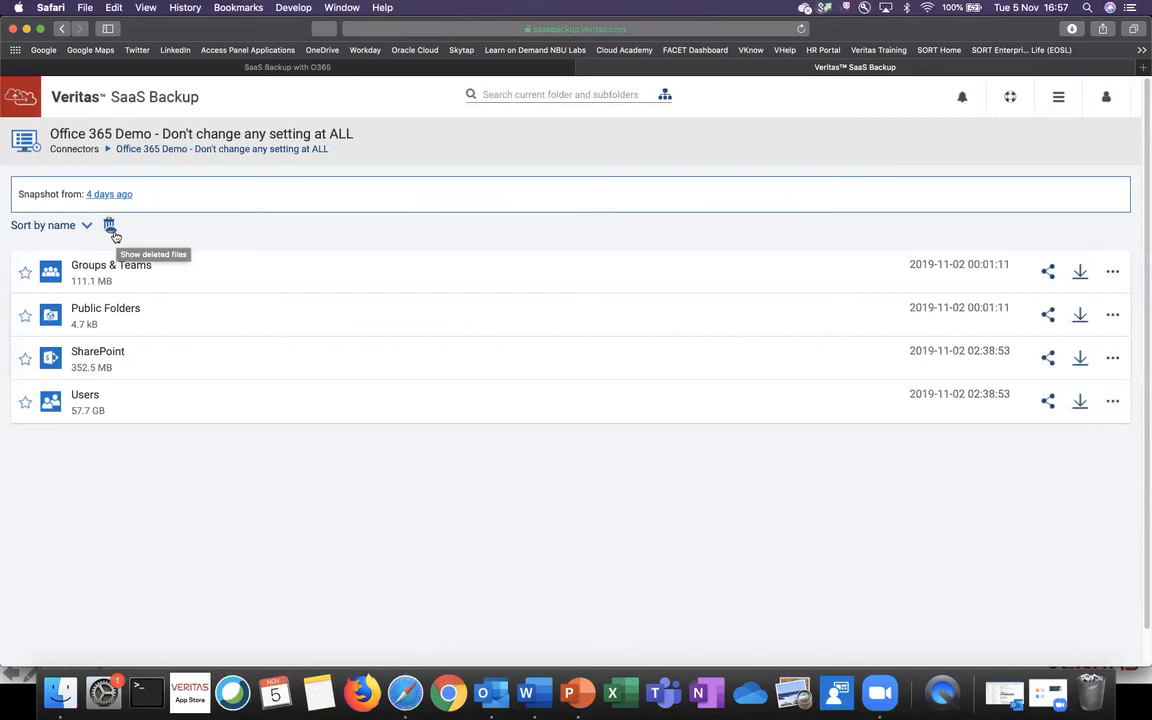
# - Show deleted files so the greyed-out Sites folder appears in the Office 365 Demo list
pyautogui.click(108, 224)
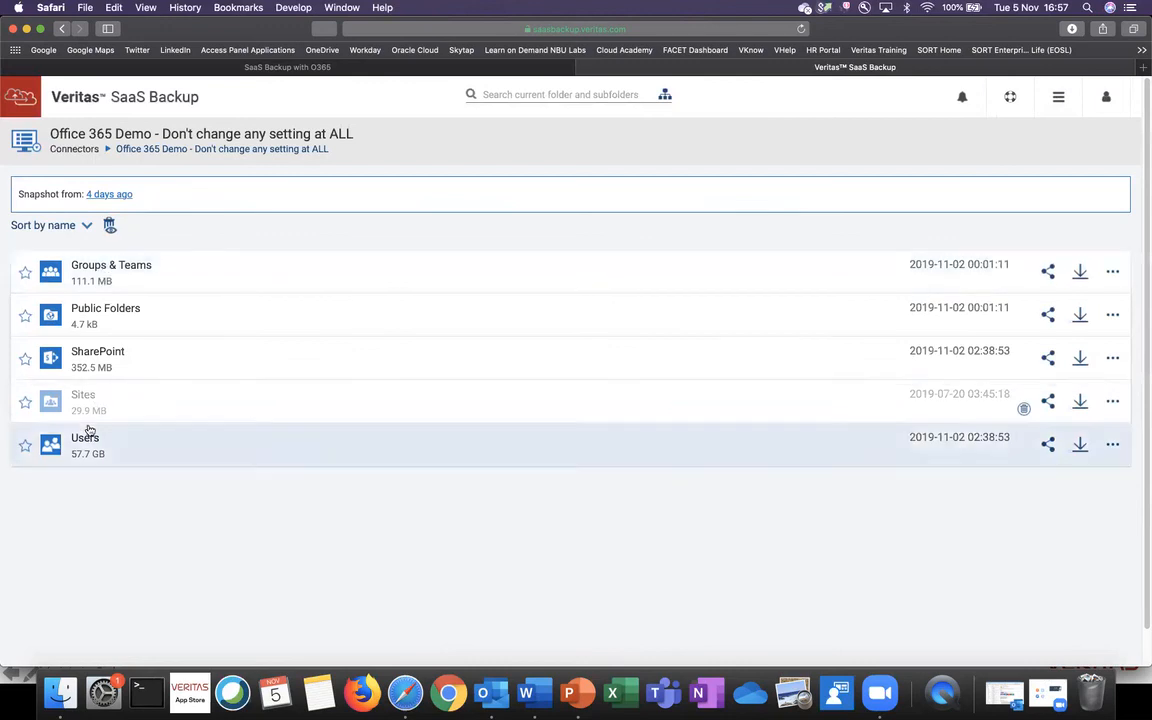
pyautogui.moveTo(84, 402)
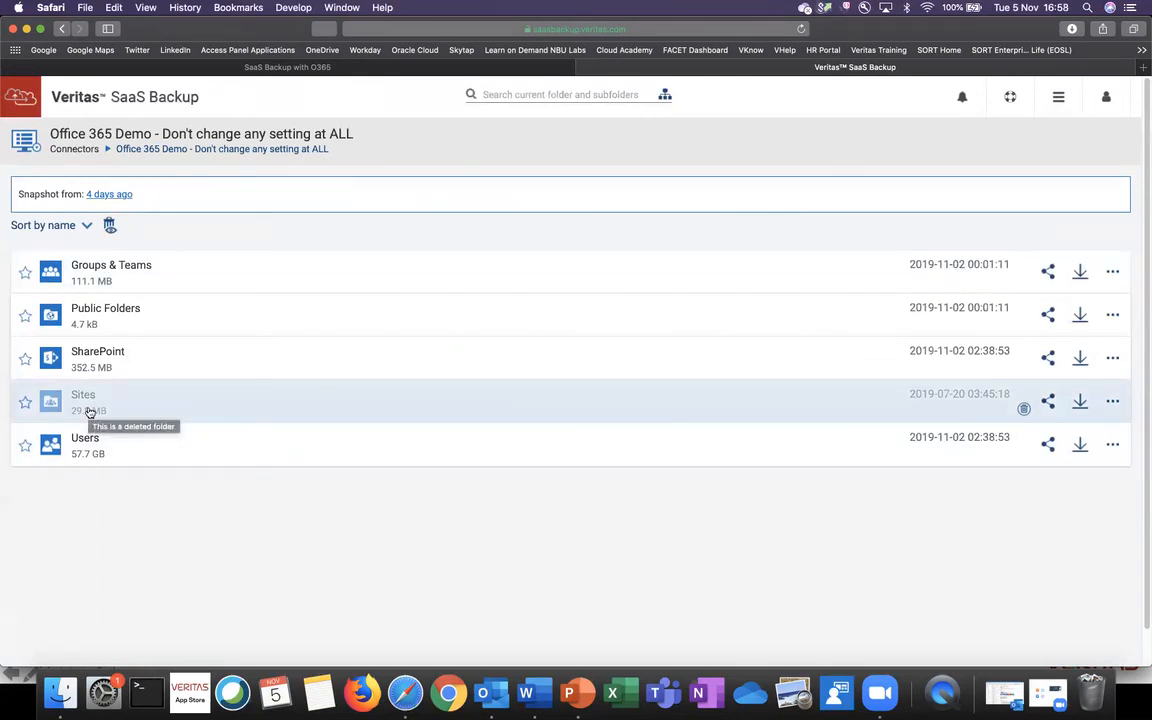
pyautogui.moveTo(90, 438)
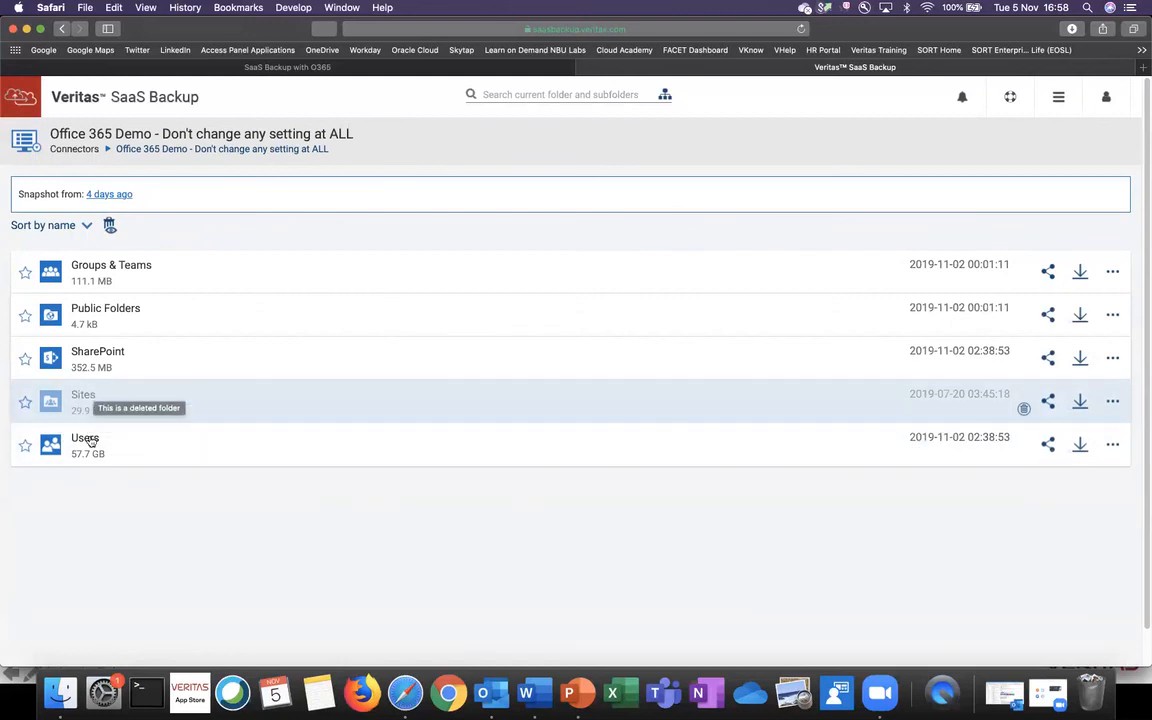
pyautogui.moveTo(92, 510)
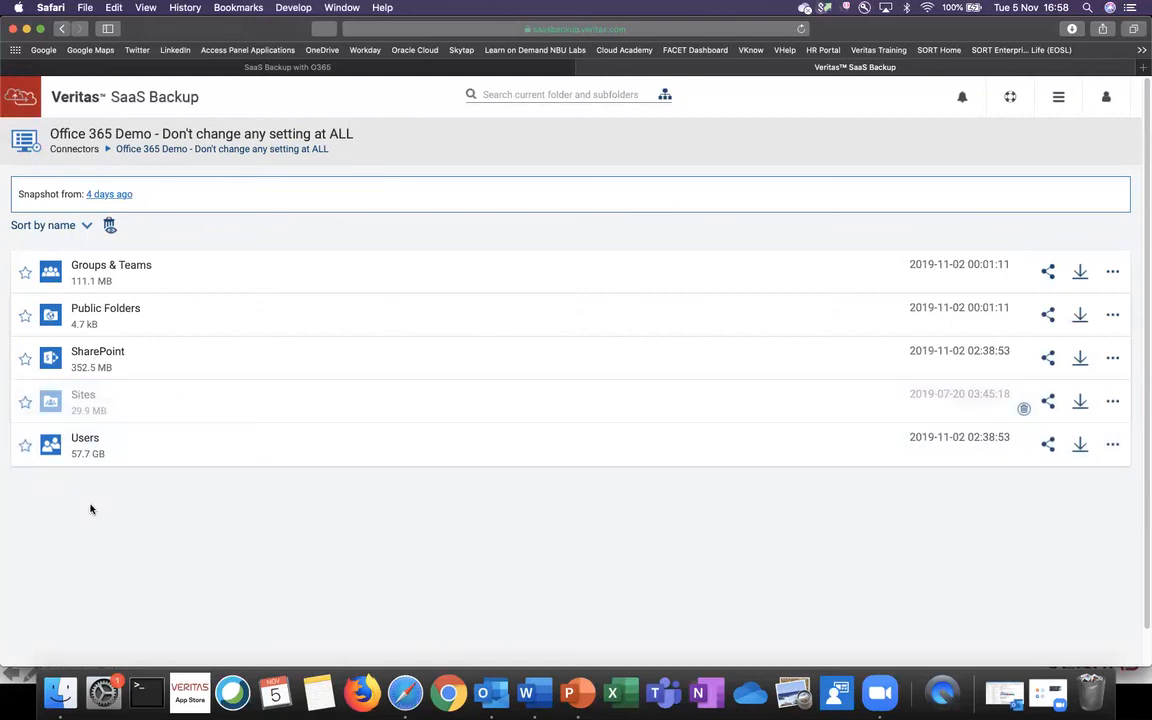